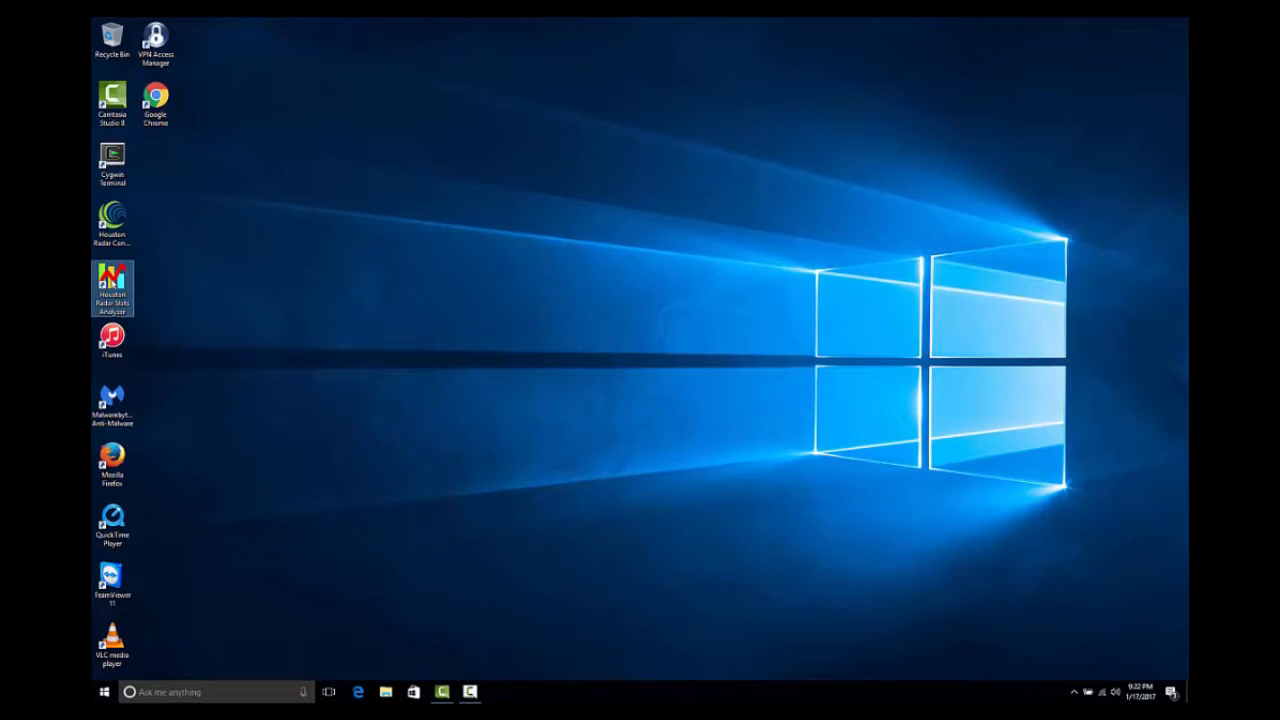
# - Launch Stats Analyzer Pro, connect to the SpeedLane radar and acknowledge both information dialogs
pyautogui.doubleClick(112, 280)
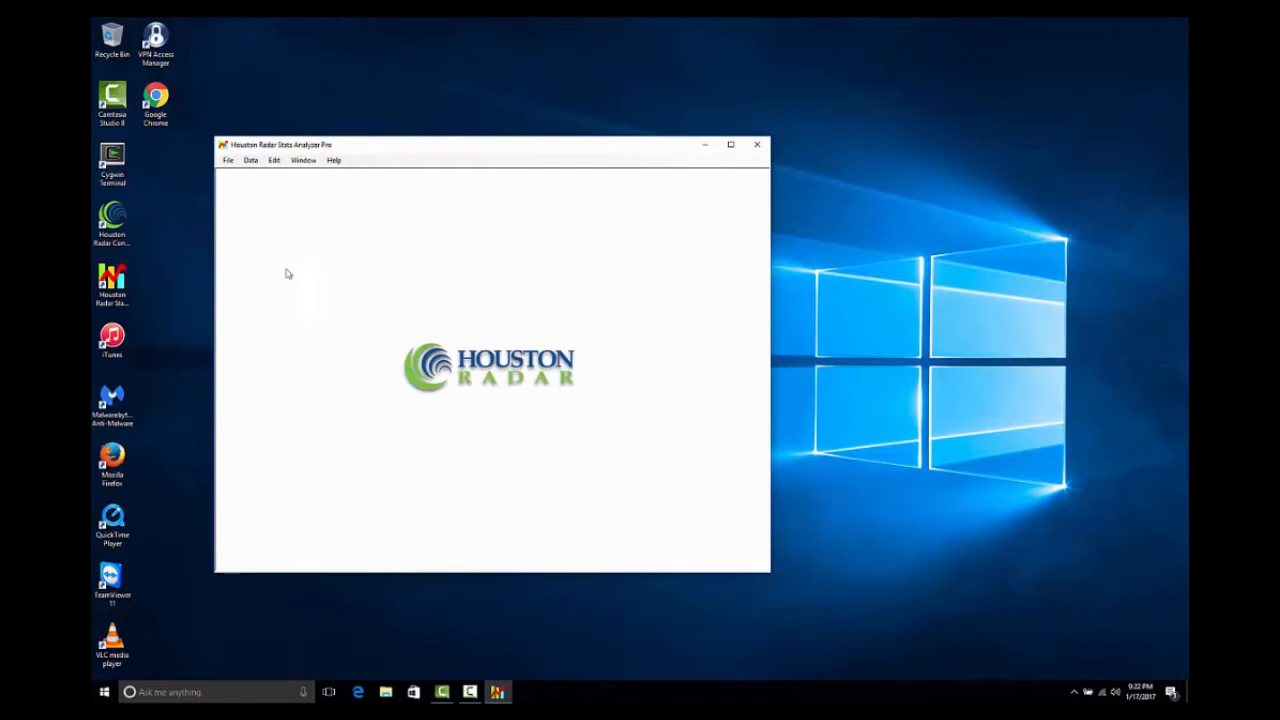
pyautogui.click(232, 160)
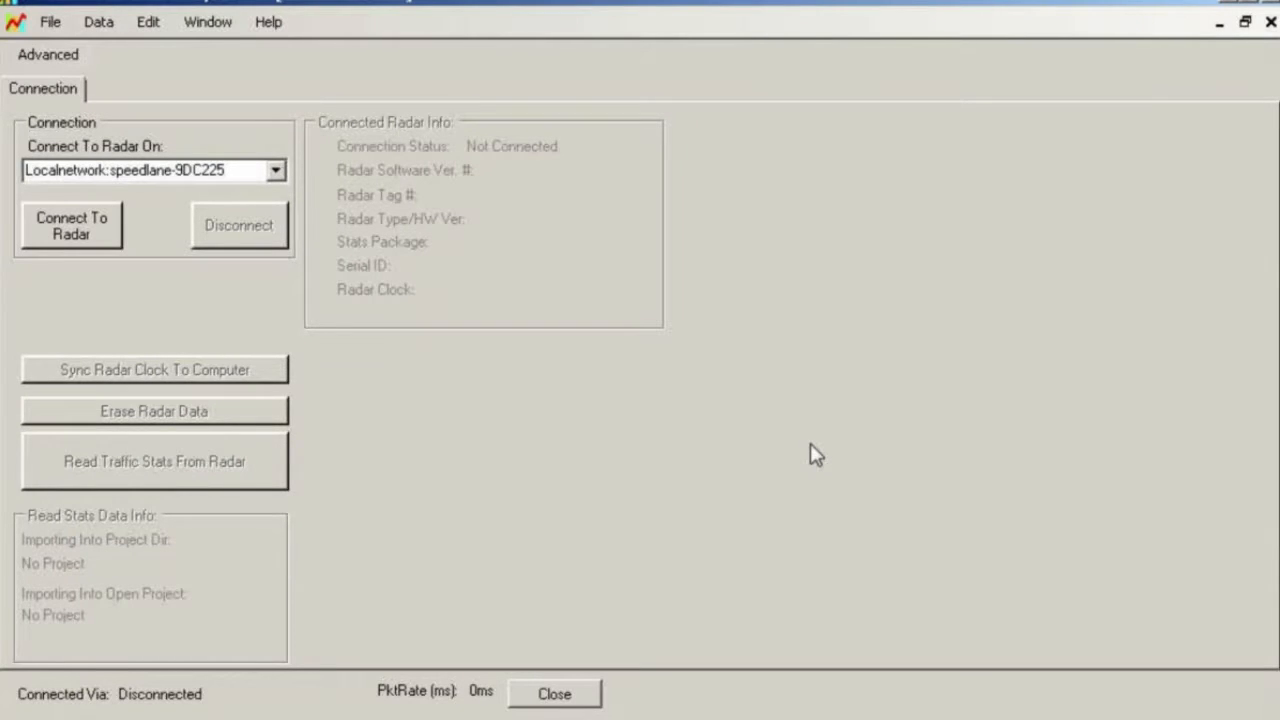
pyautogui.moveTo(156, 252)
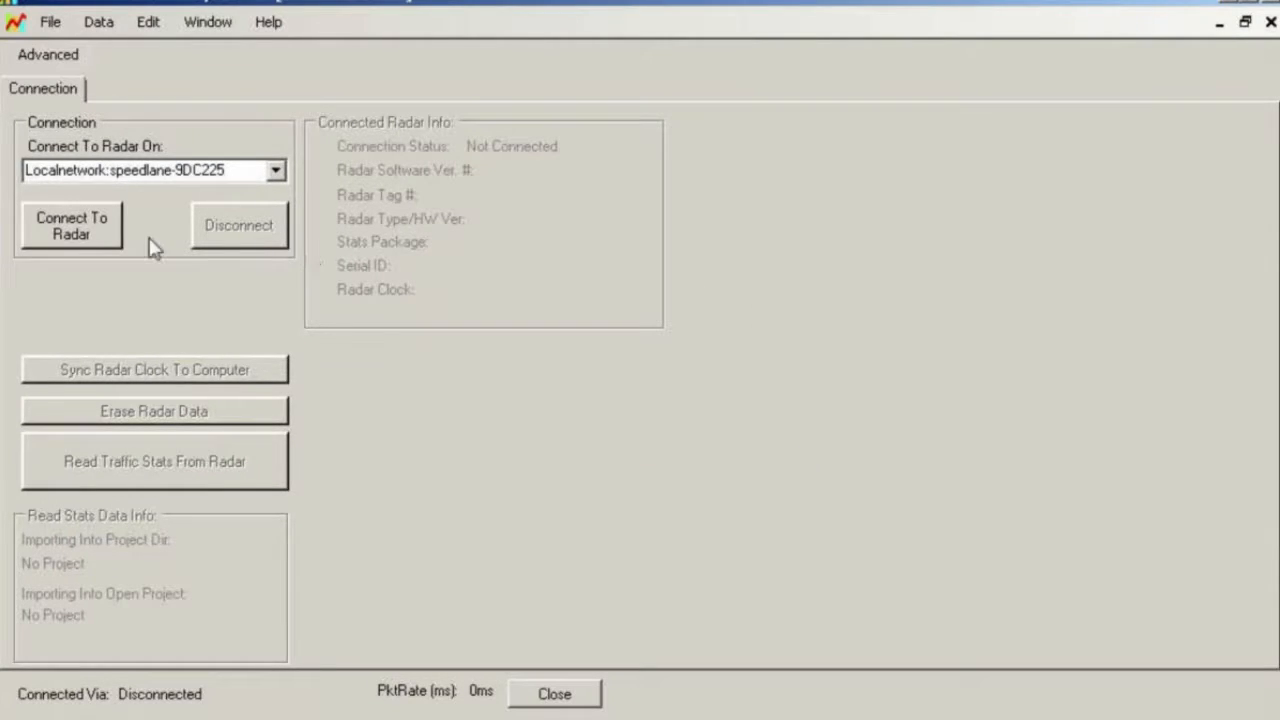
pyautogui.click(72, 228)
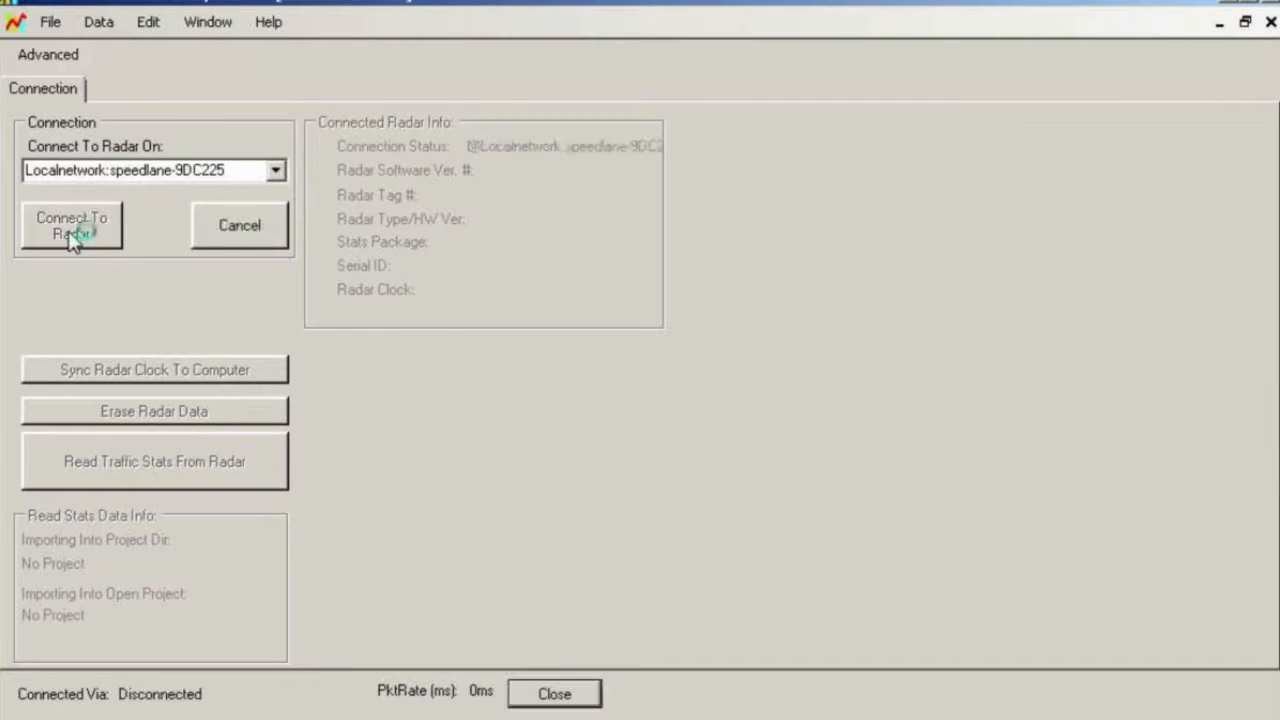
pyautogui.click(72, 224)
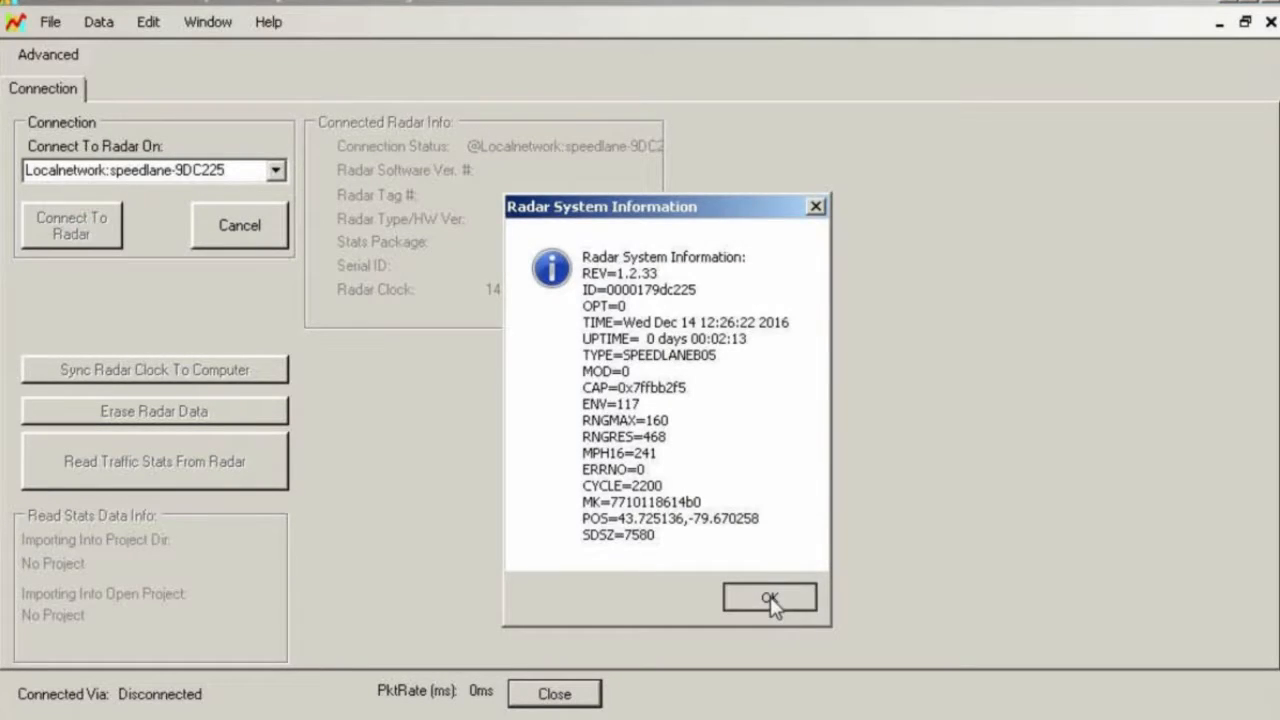
pyautogui.click(768, 596)
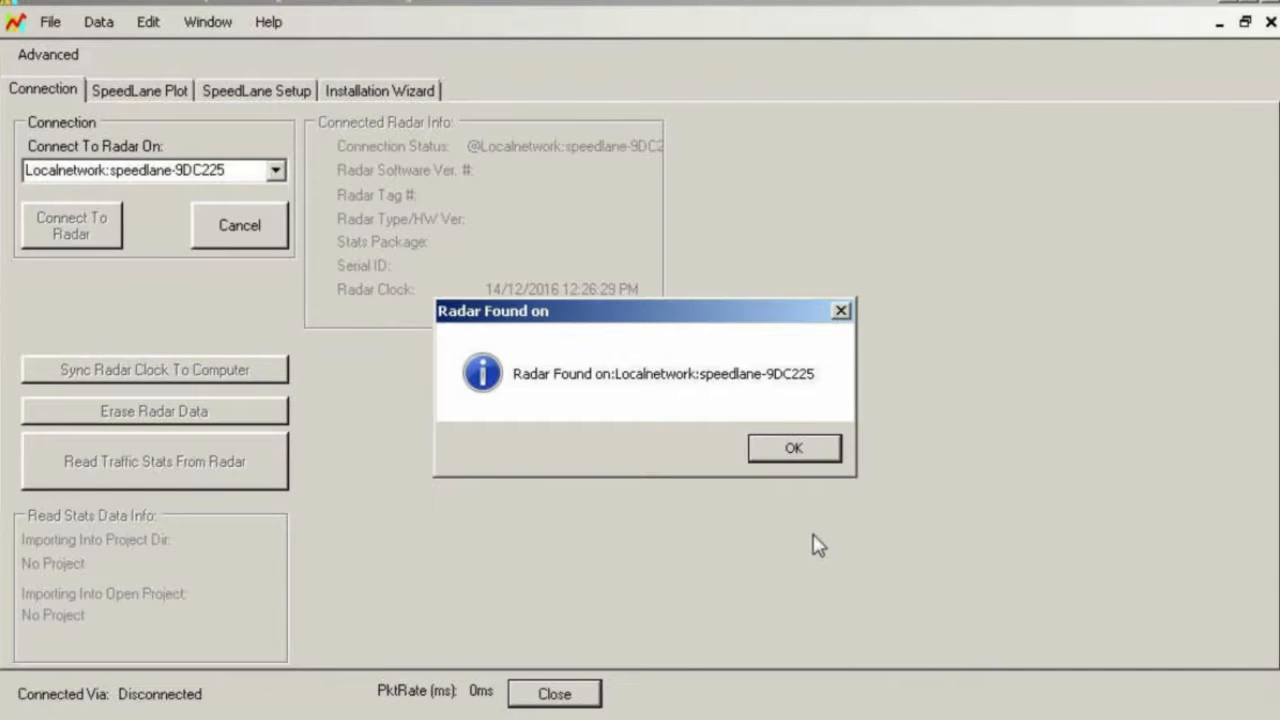
pyautogui.click(794, 448)
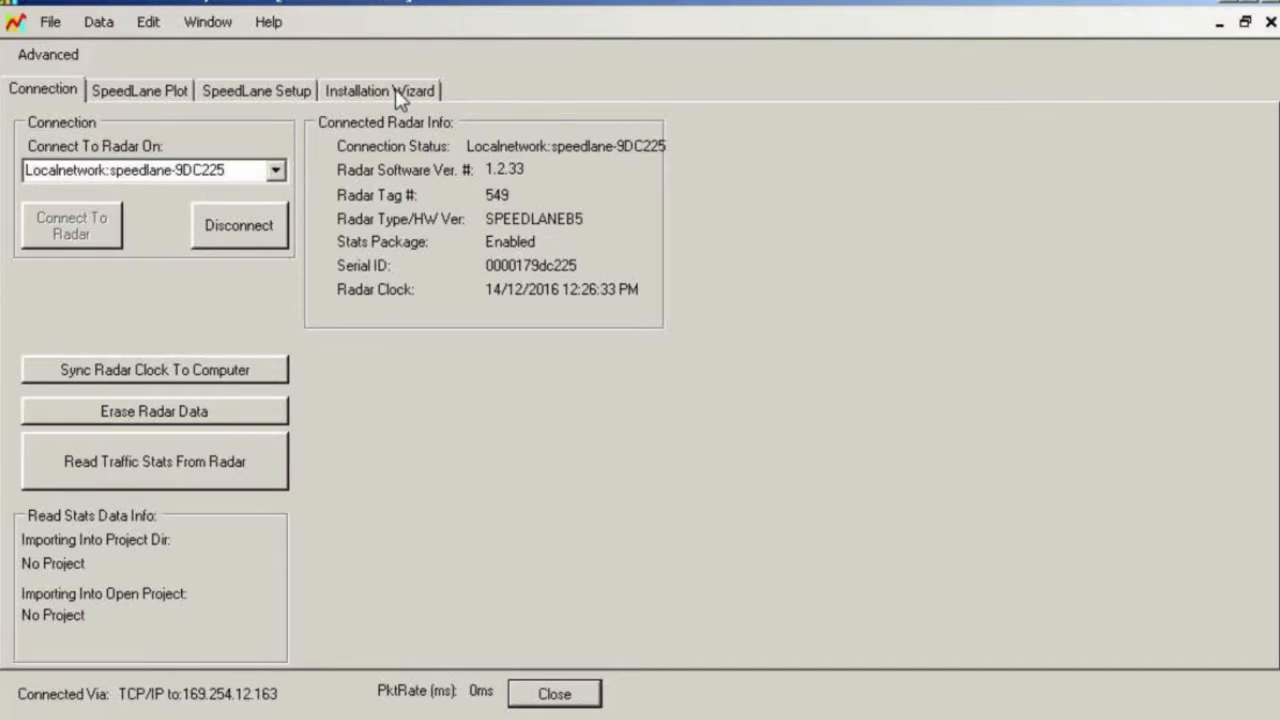
# - Begin the wizard pre-check, confirm Radar Clock is Correct and Units Are Correct, and advance
pyautogui.click(386, 88)
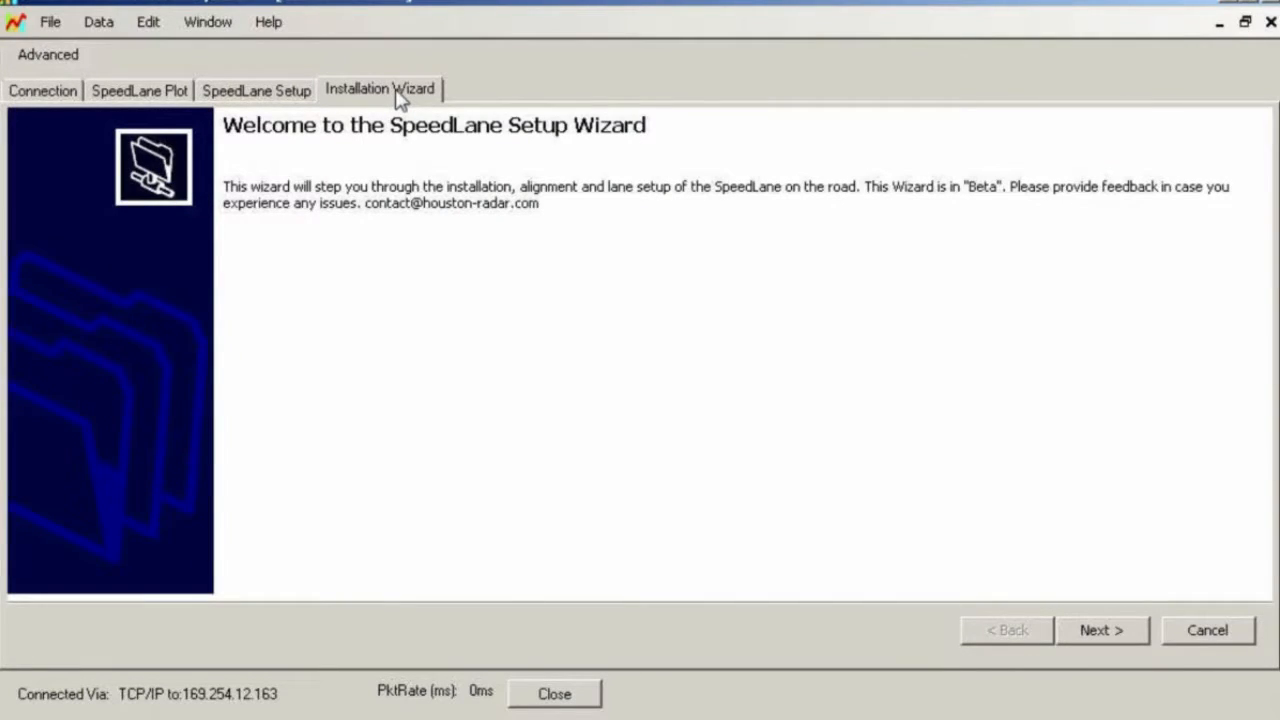
pyautogui.click(1100, 630)
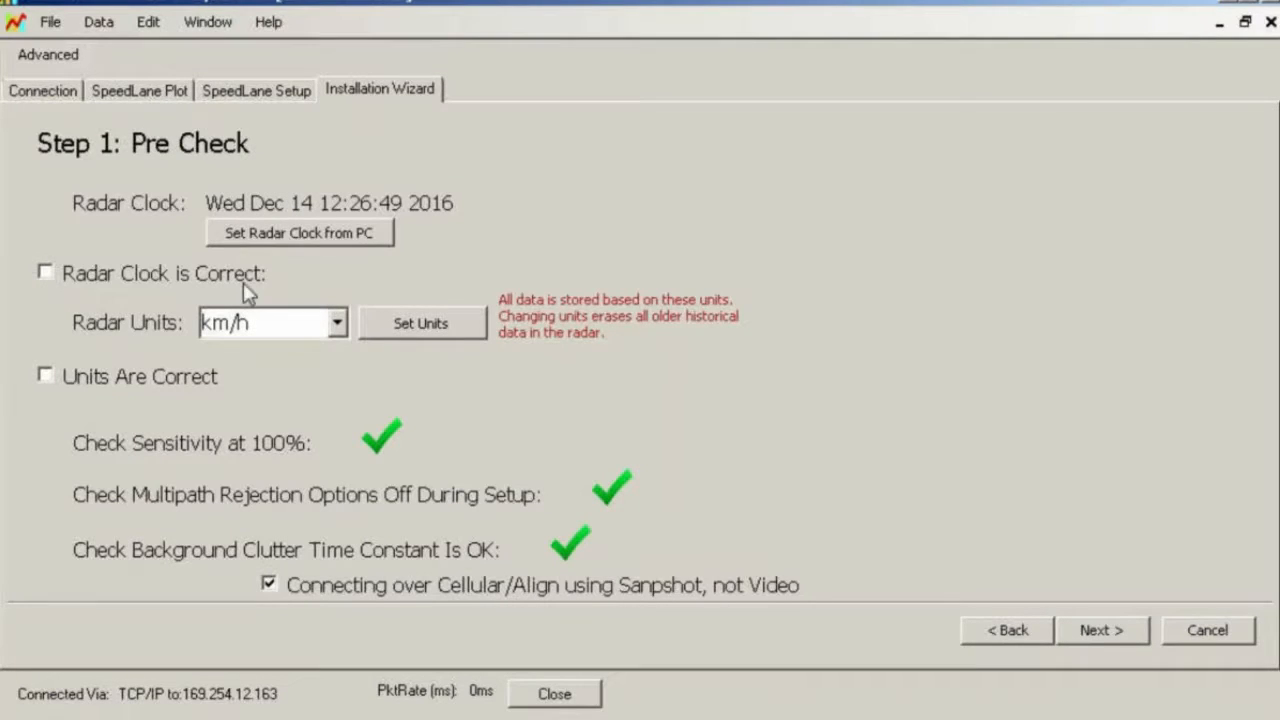
pyautogui.click(44, 272)
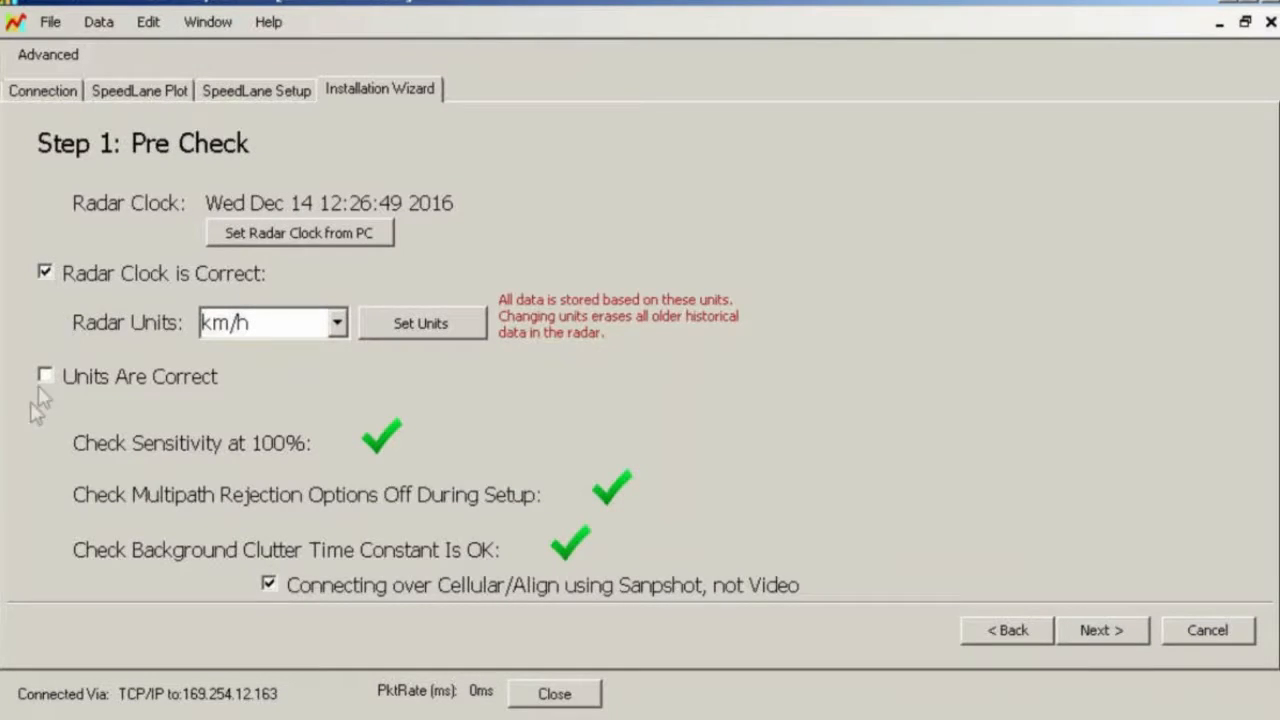
pyautogui.click(44, 376)
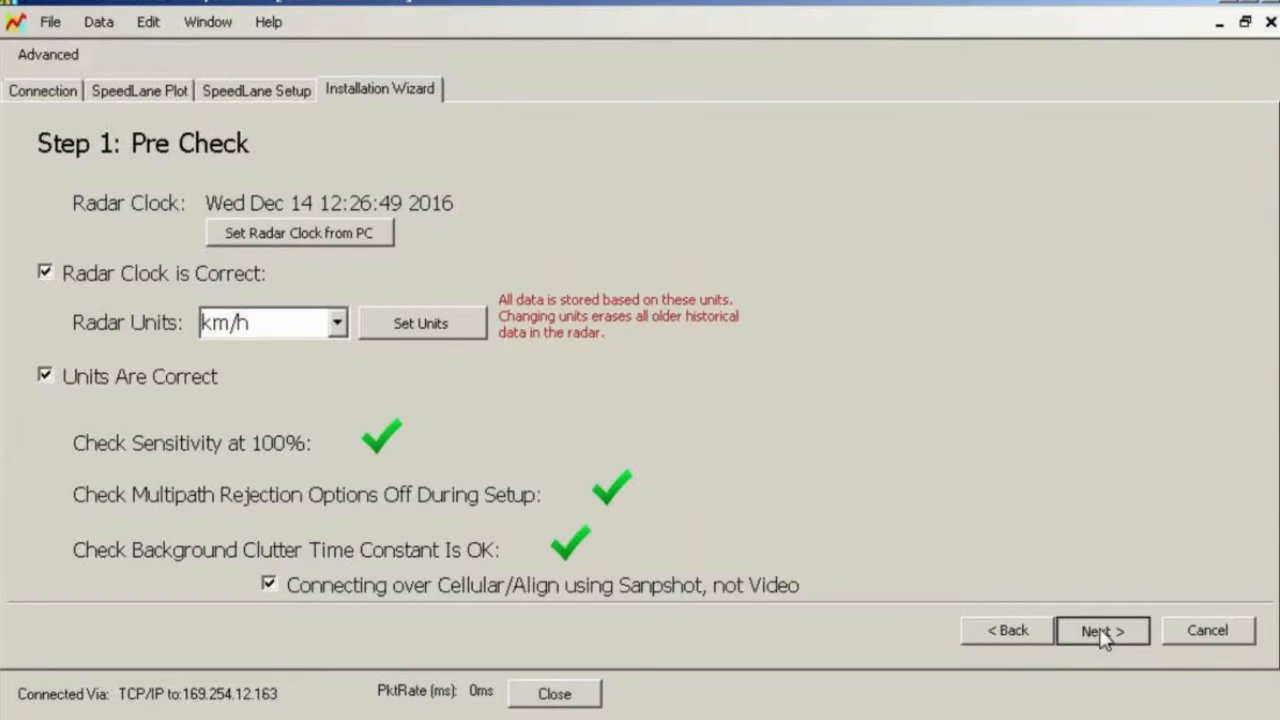
pyautogui.click(1104, 632)
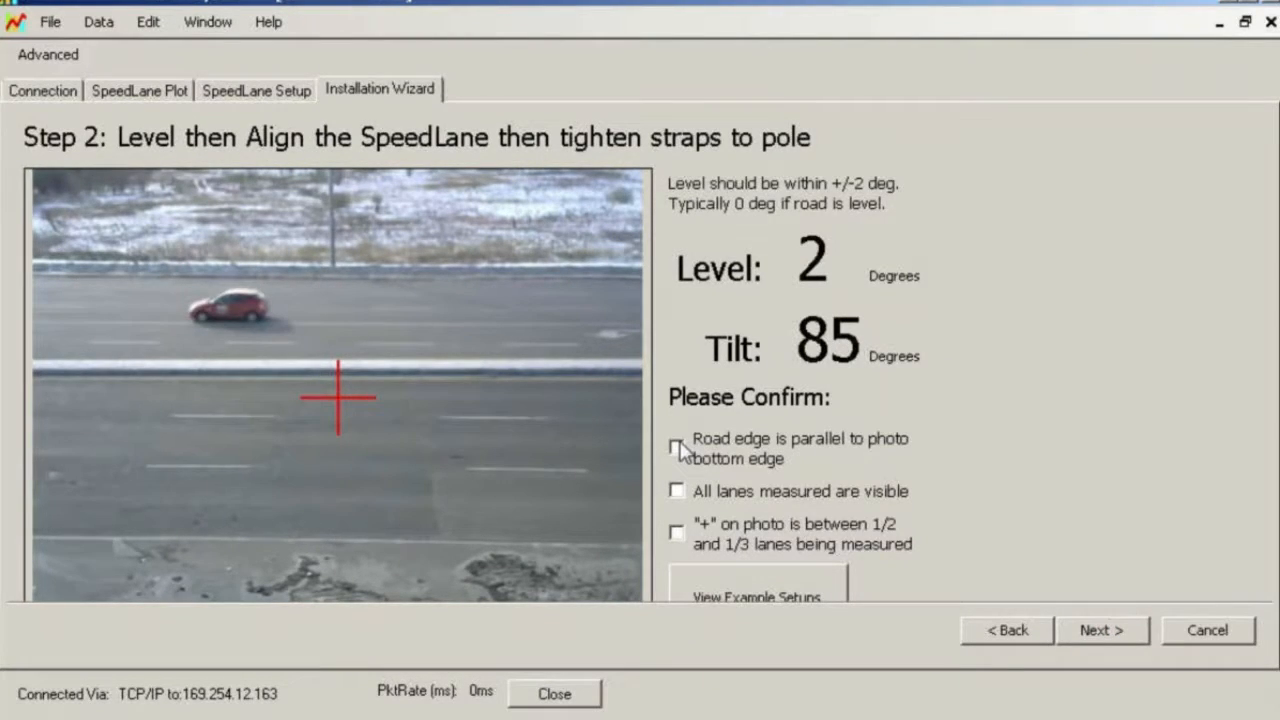
# - Confirm road edge parallel, all lanes visible, and crosshair between half and a third of lanes
pyautogui.click(678, 446)
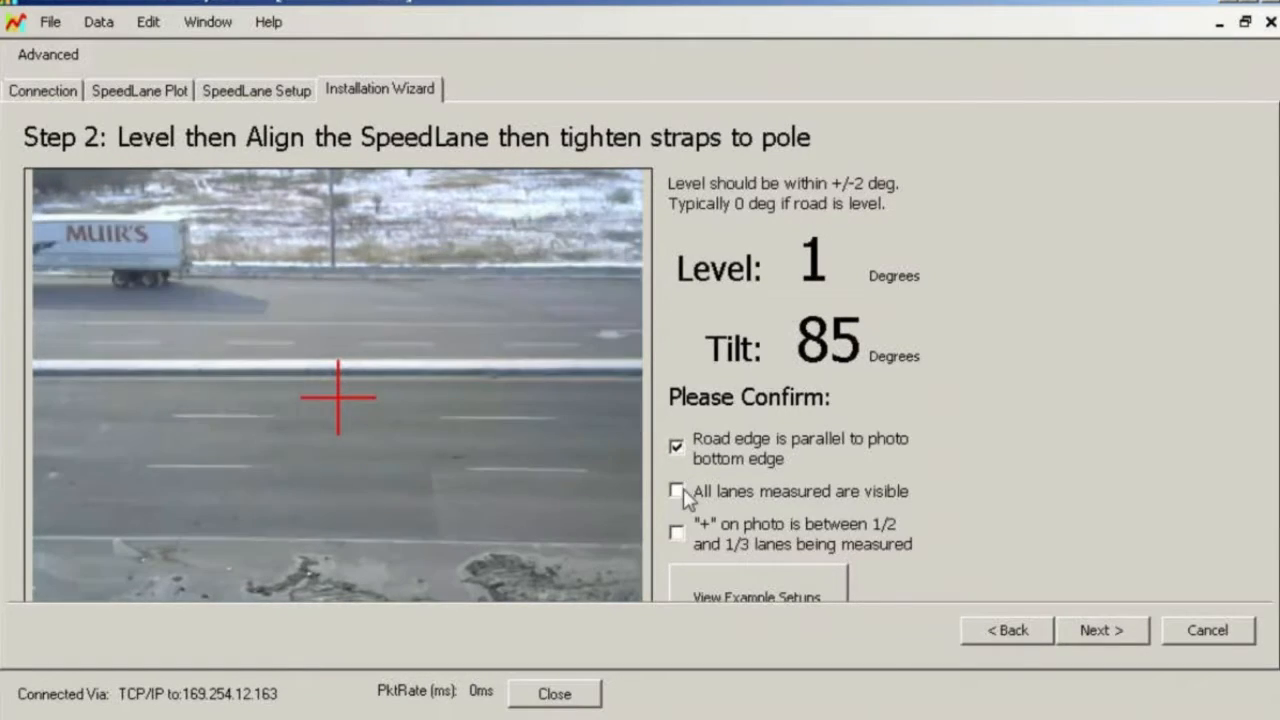
pyautogui.click(678, 492)
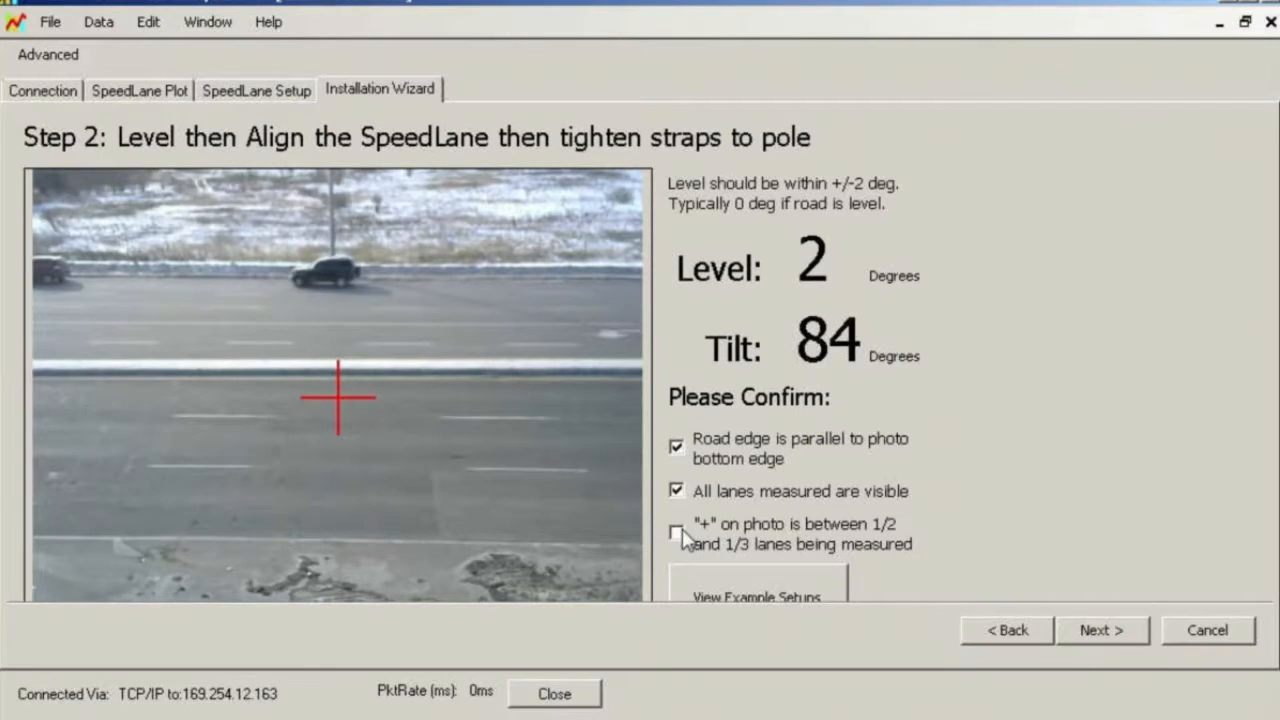
pyautogui.click(676, 532)
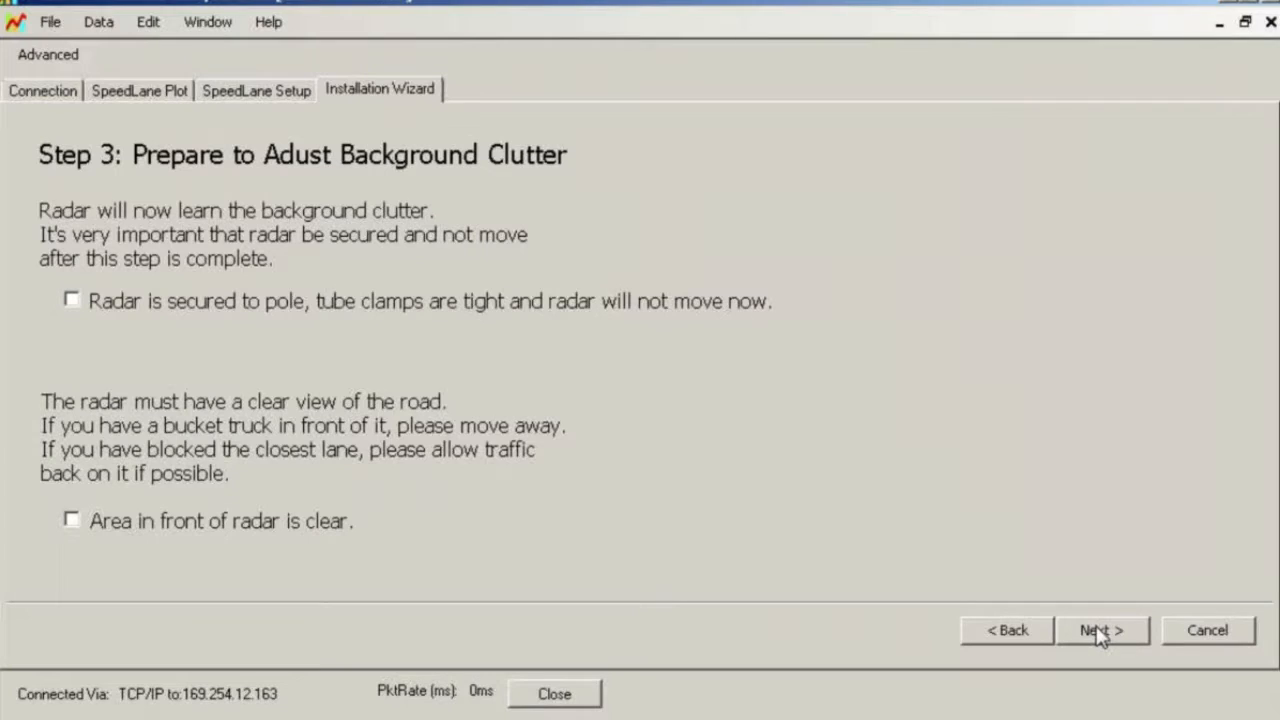
pyautogui.moveTo(820, 668)
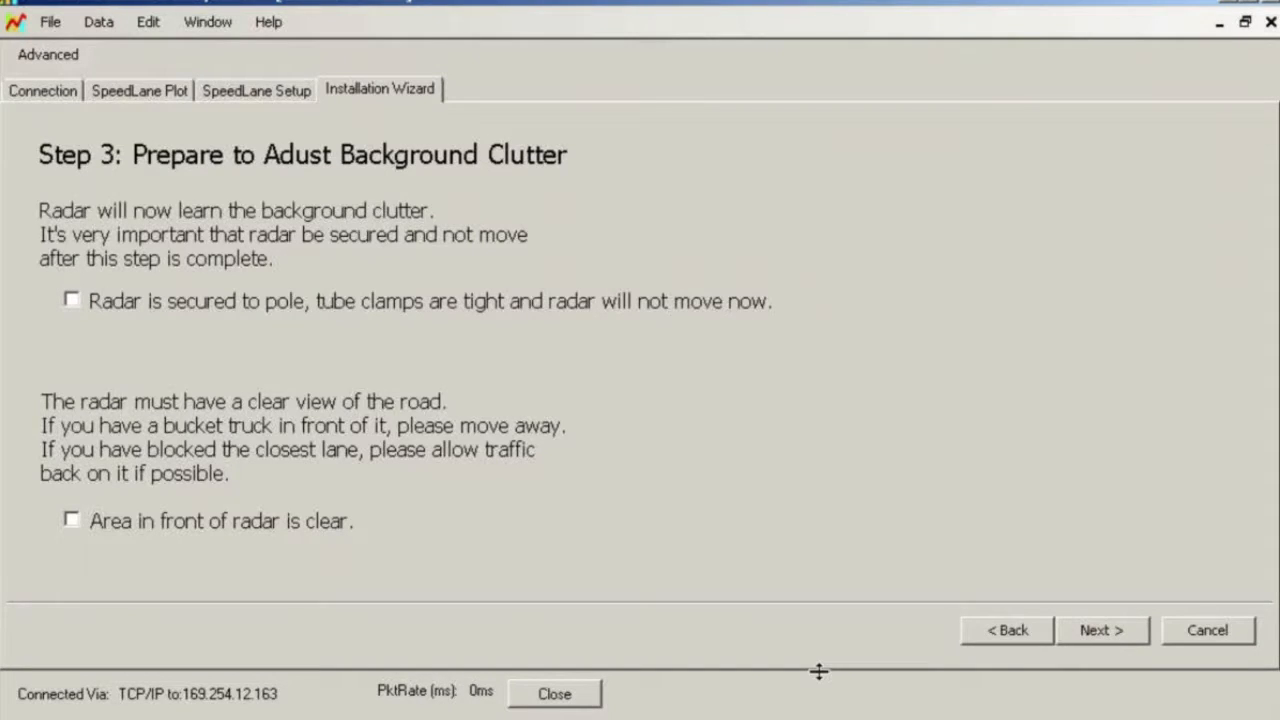
pyautogui.moveTo(96, 270)
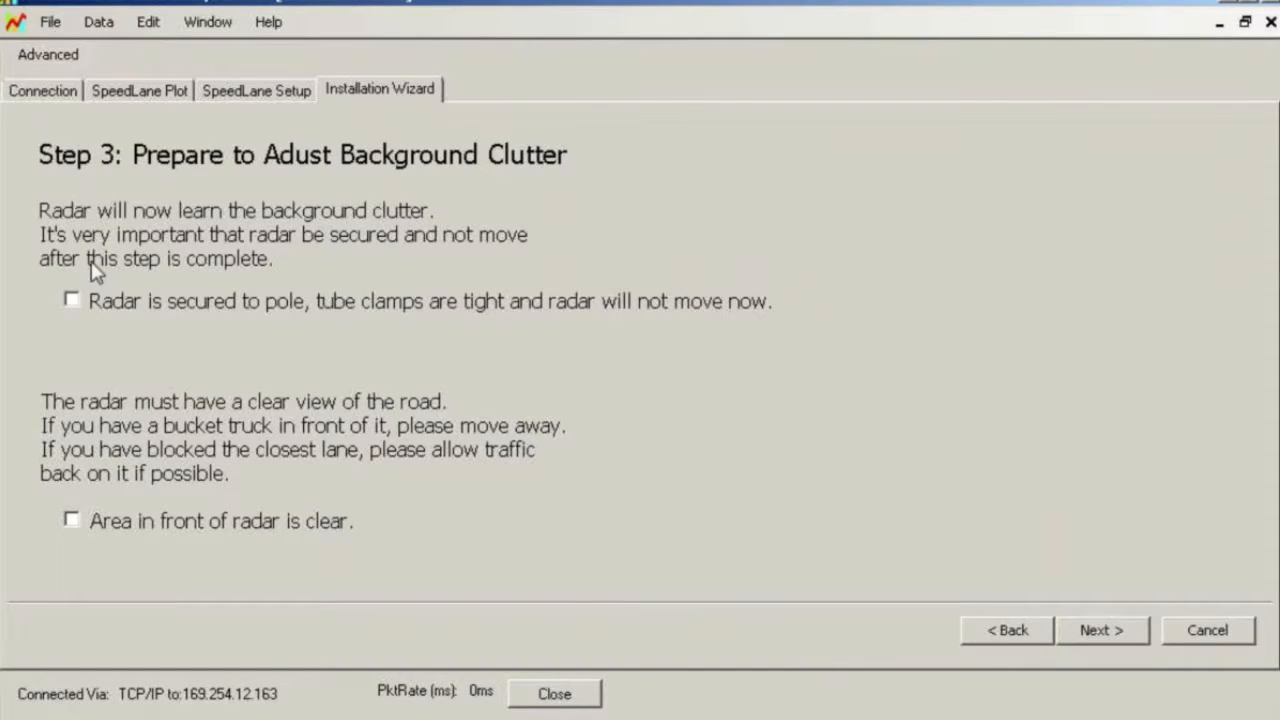
# - Confirm 'Radar is secured to pole' and 'Area in front of radar is clear' on Step 3
pyautogui.click(70, 300)
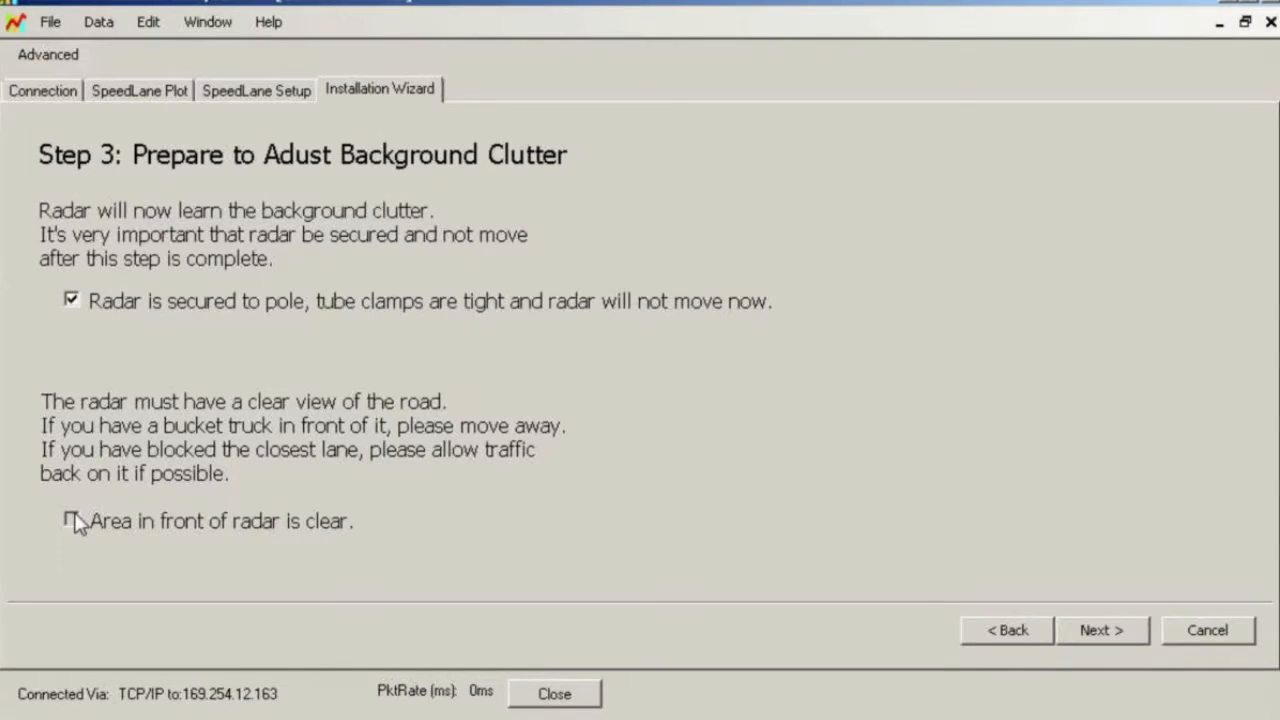
pyautogui.click(68, 520)
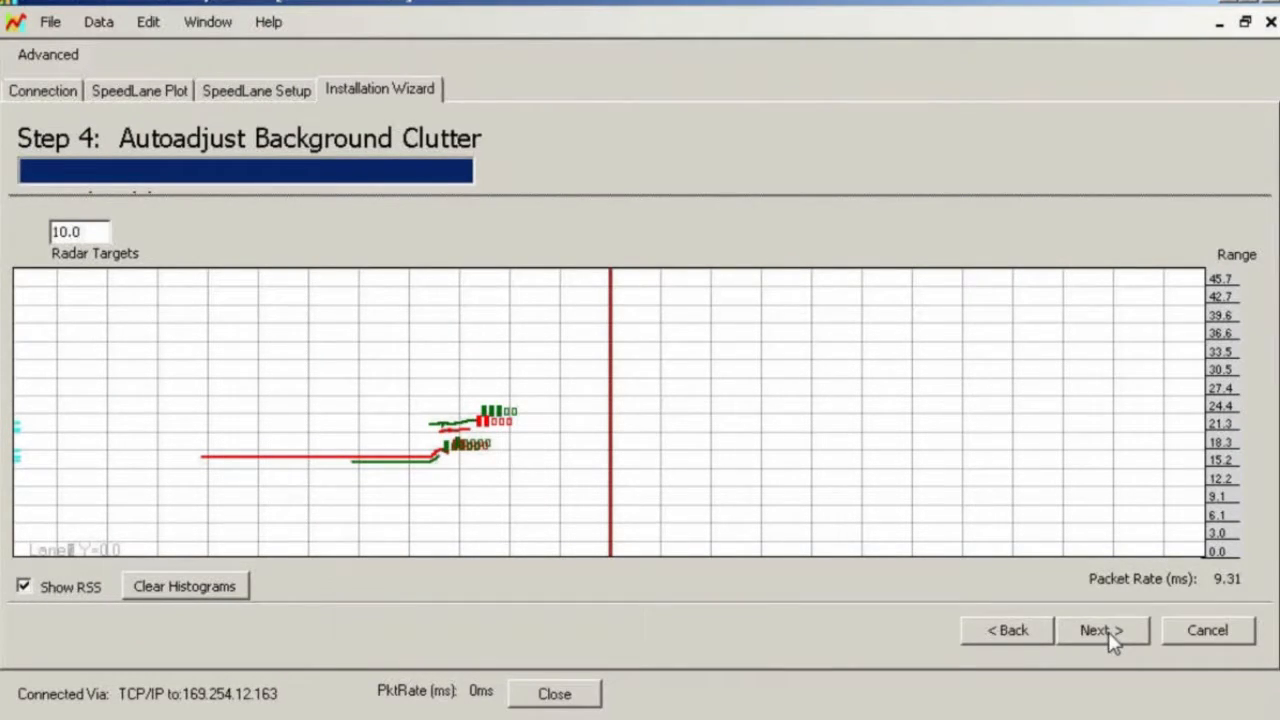
pyautogui.click(1110, 632)
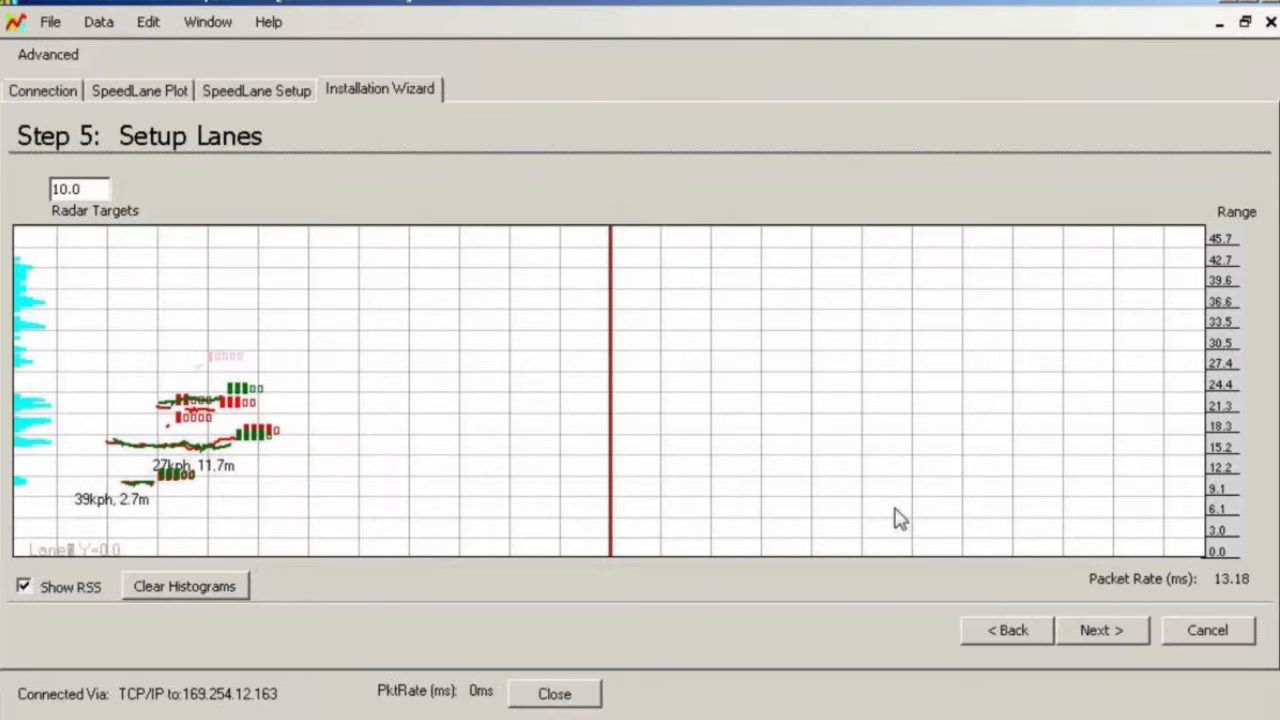
pyautogui.click(184, 584)
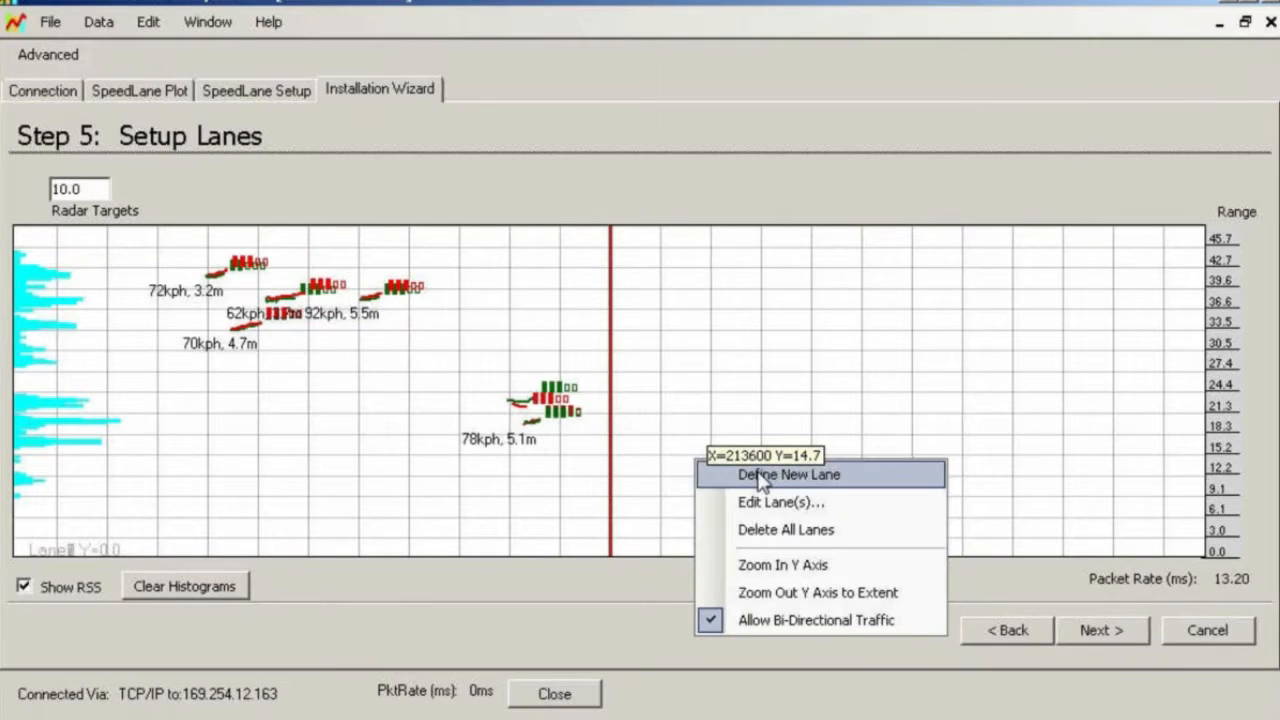
# - Define a new lane on the target plot with its first edge at about Y=13.6 m
pyautogui.click(790, 476)
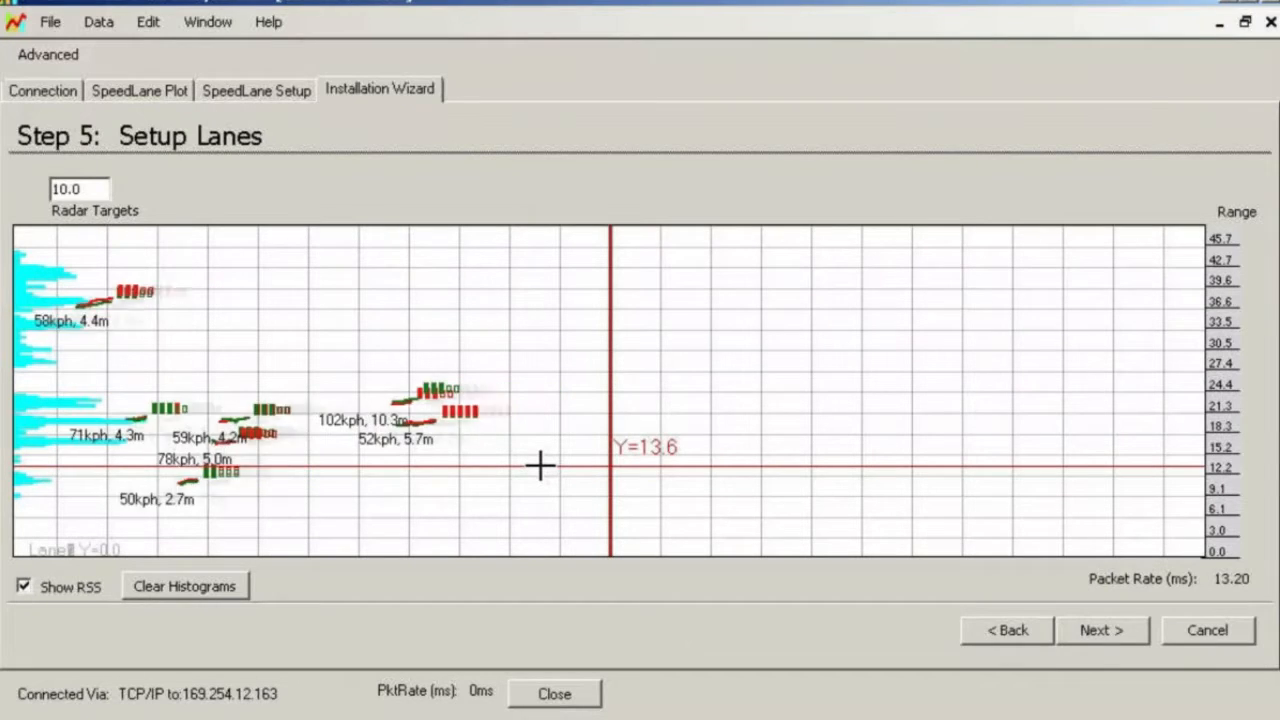
pyautogui.click(538, 464)
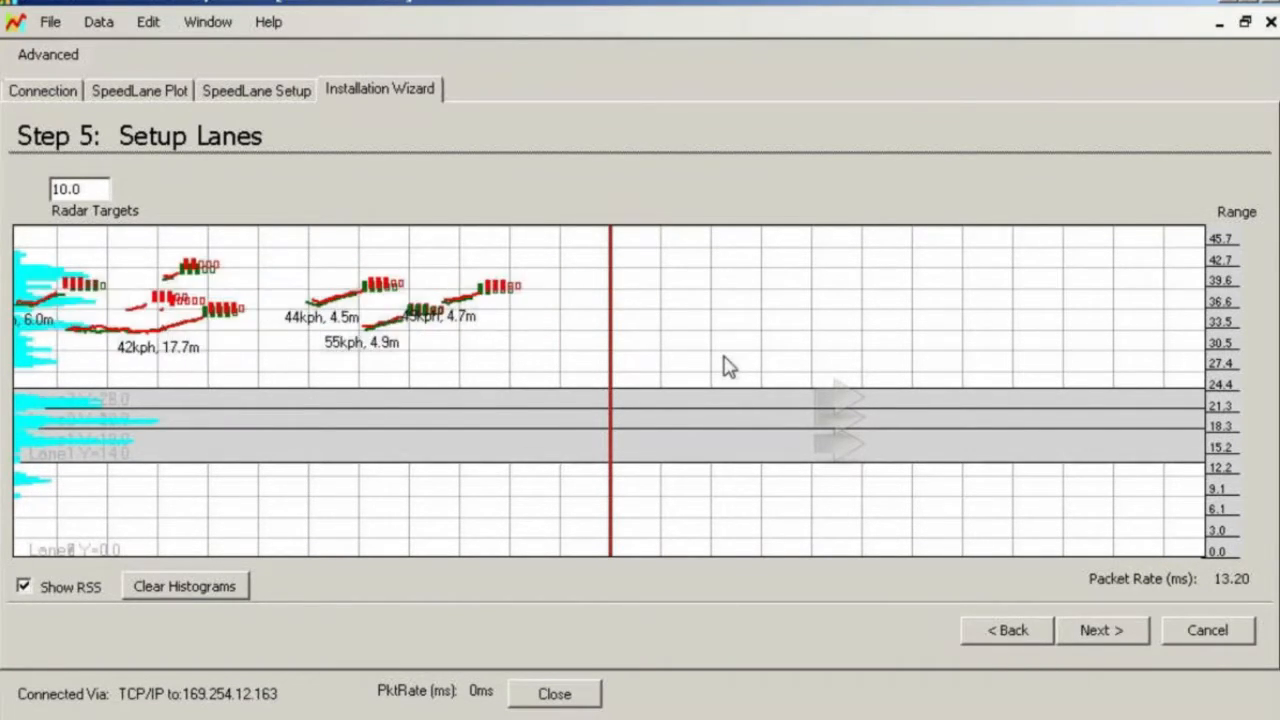
# - Define two more outer lanes on the plot, reaching to about 46 m range
pyautogui.rightClick(728, 368)
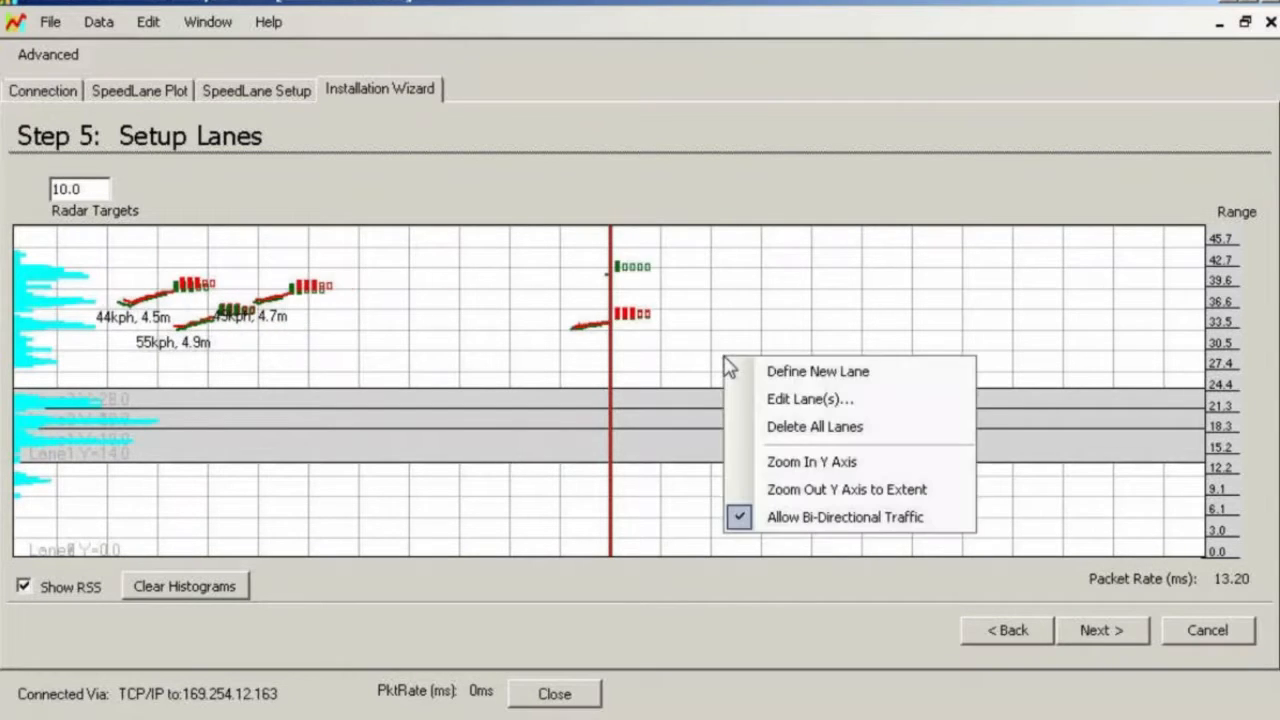
pyautogui.moveTo(768, 372)
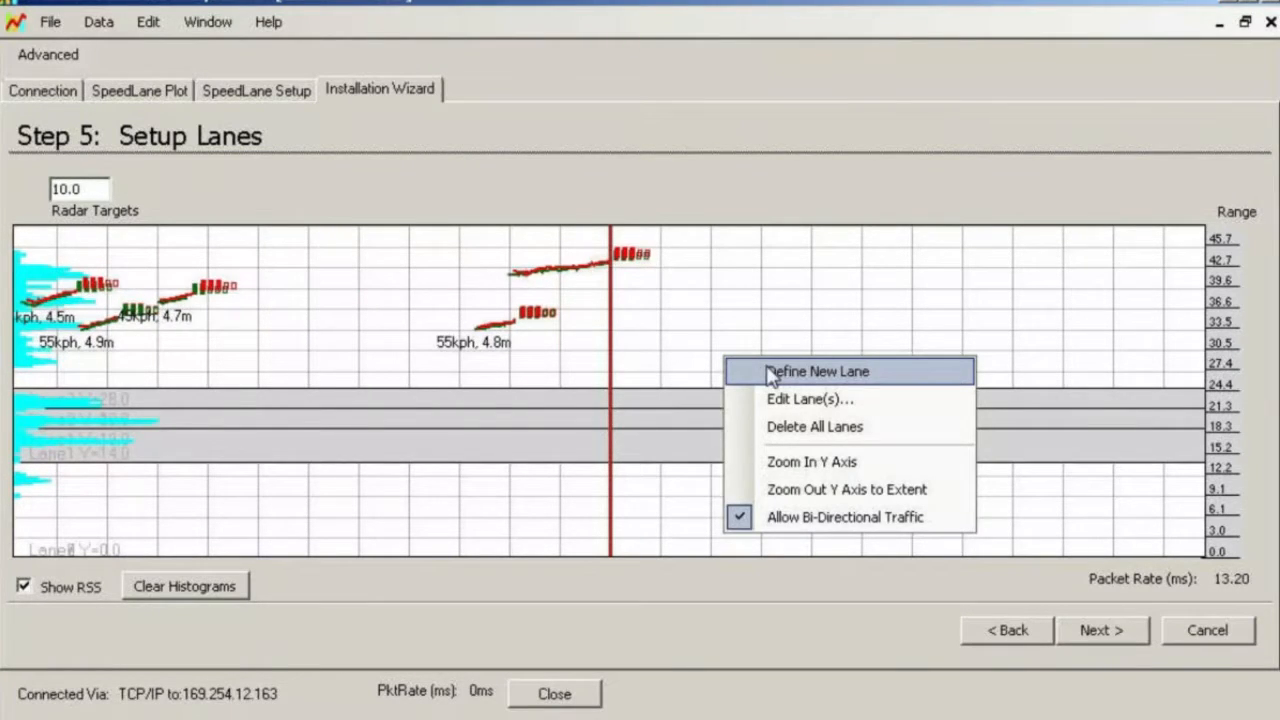
pyautogui.click(824, 370)
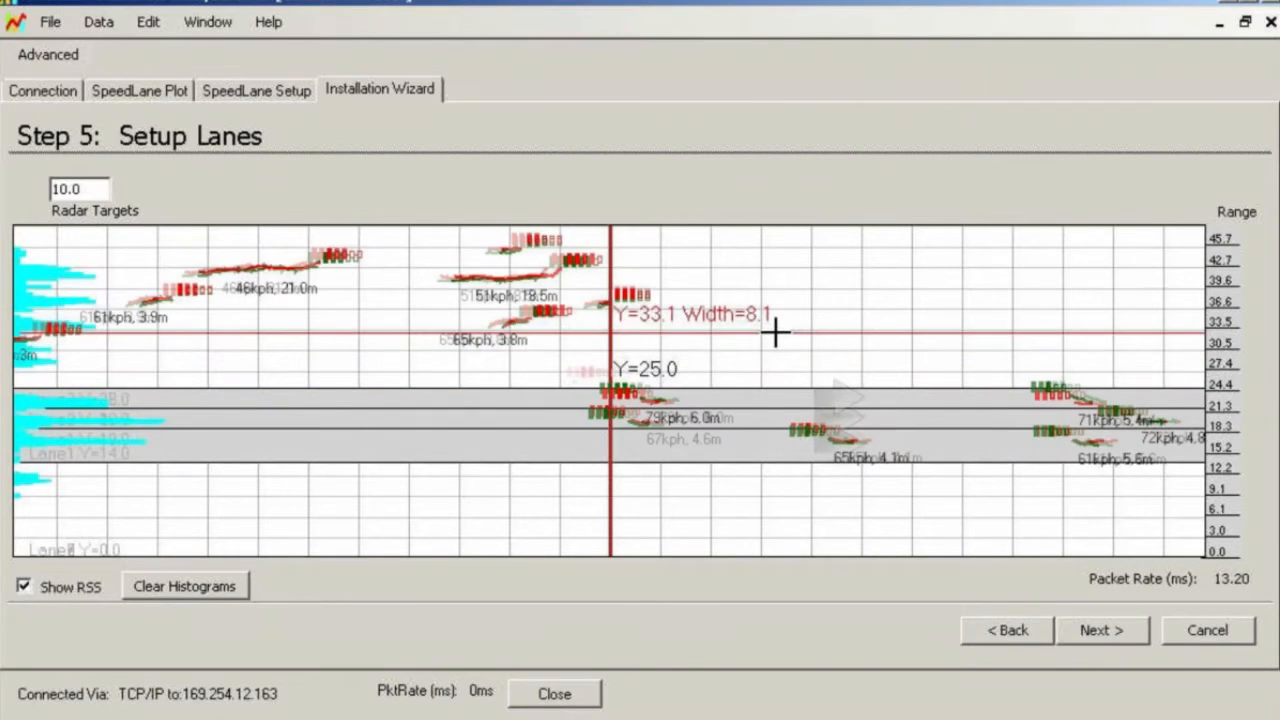
pyautogui.rightClick(780, 324)
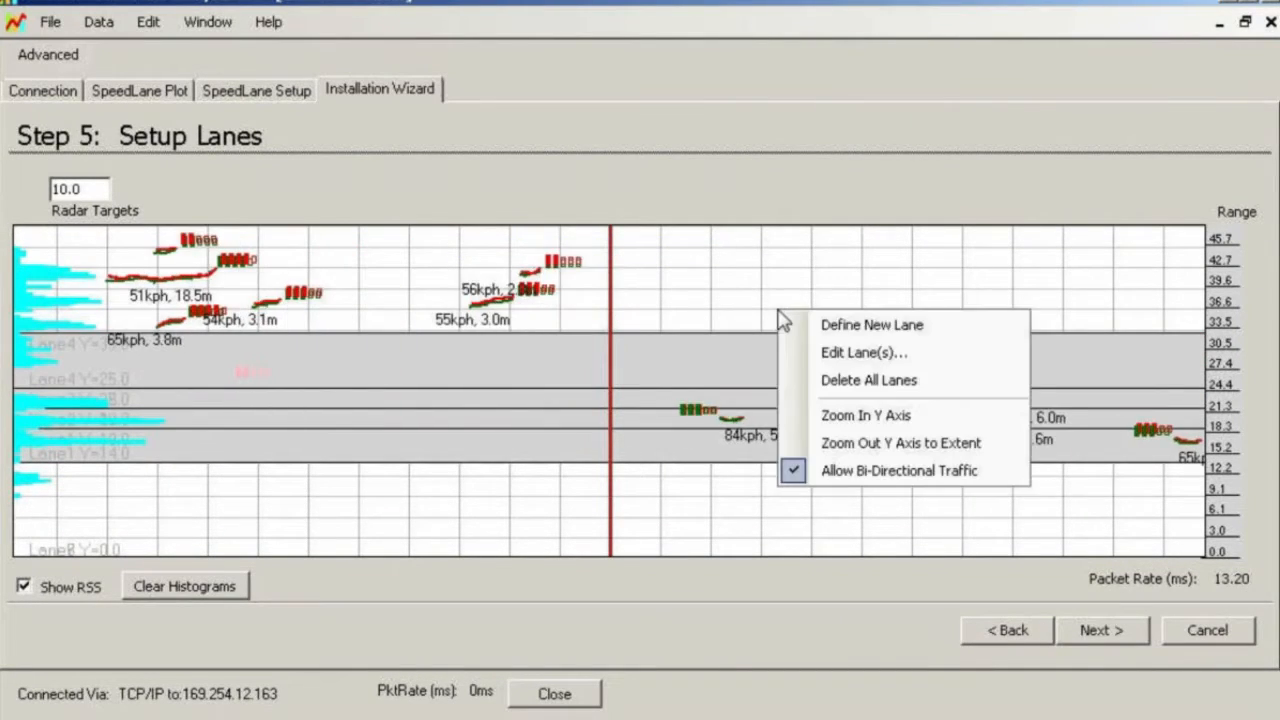
pyautogui.click(872, 324)
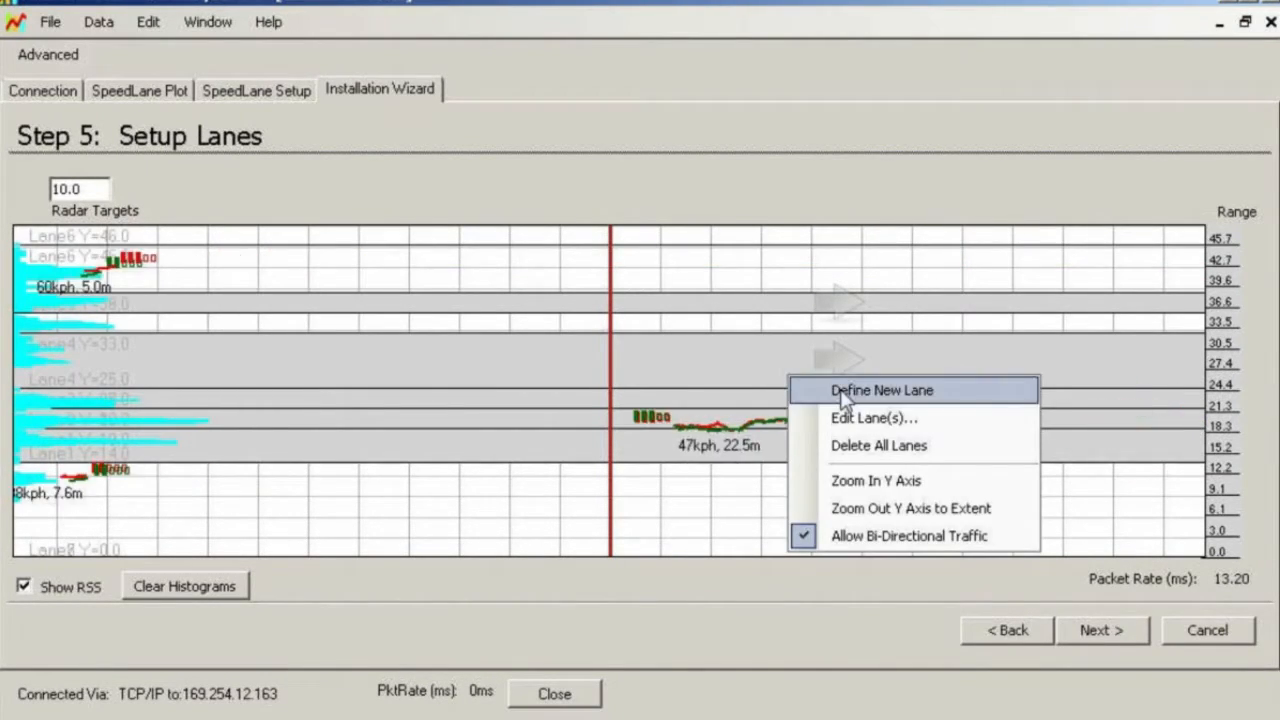
# - Review lane settings through Lanes 2–4, nudging Lane 2's end down; Lane 4 spans 25.0–33.0 m
pyautogui.click(876, 418)
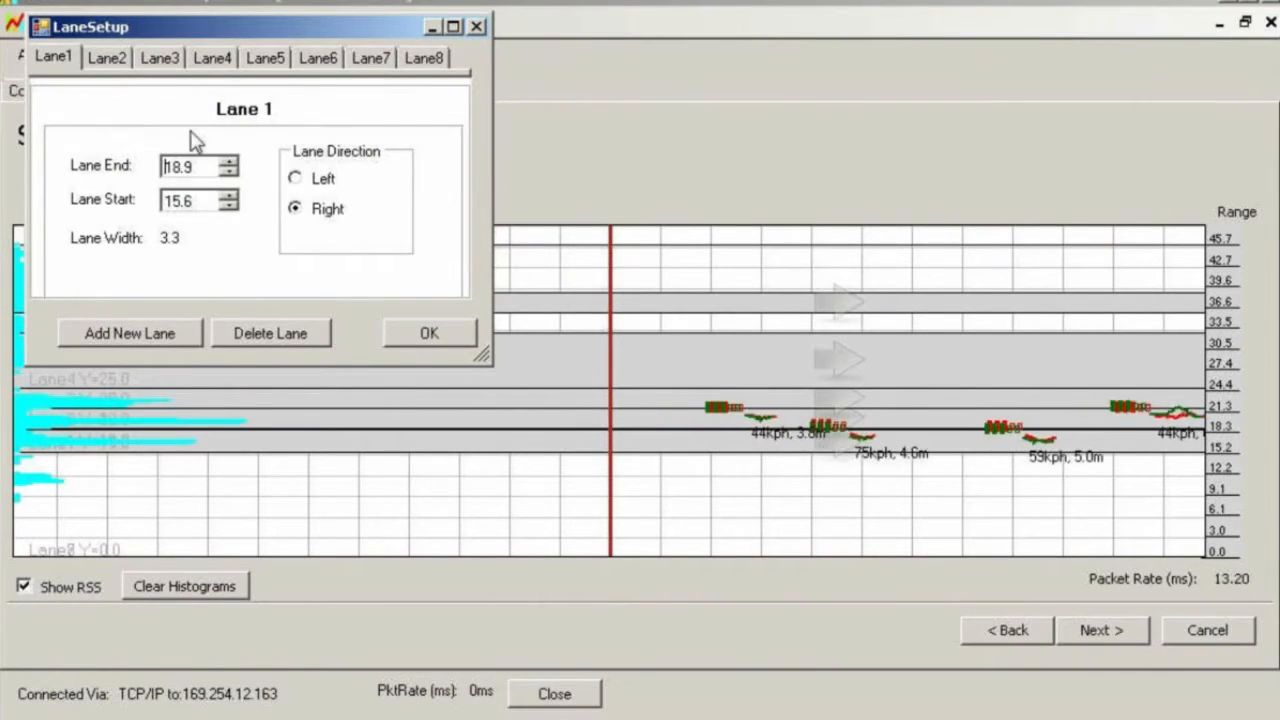
pyautogui.click(108, 56)
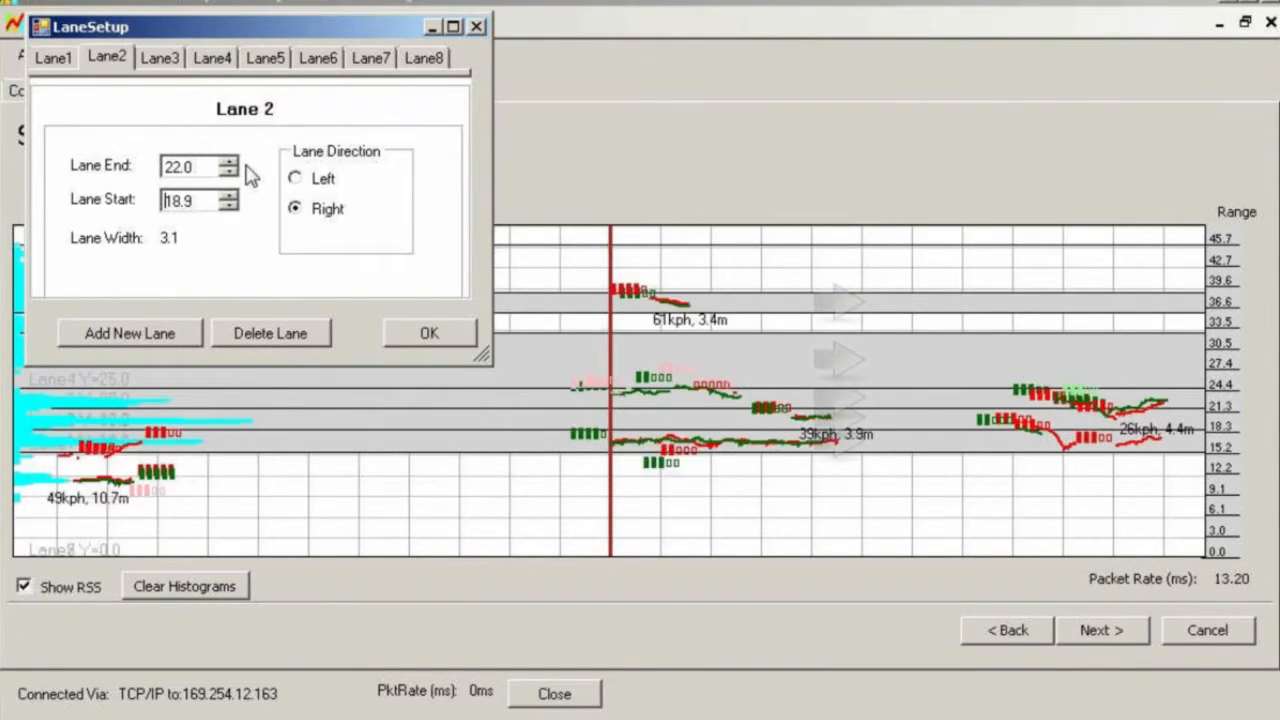
pyautogui.click(232, 172)
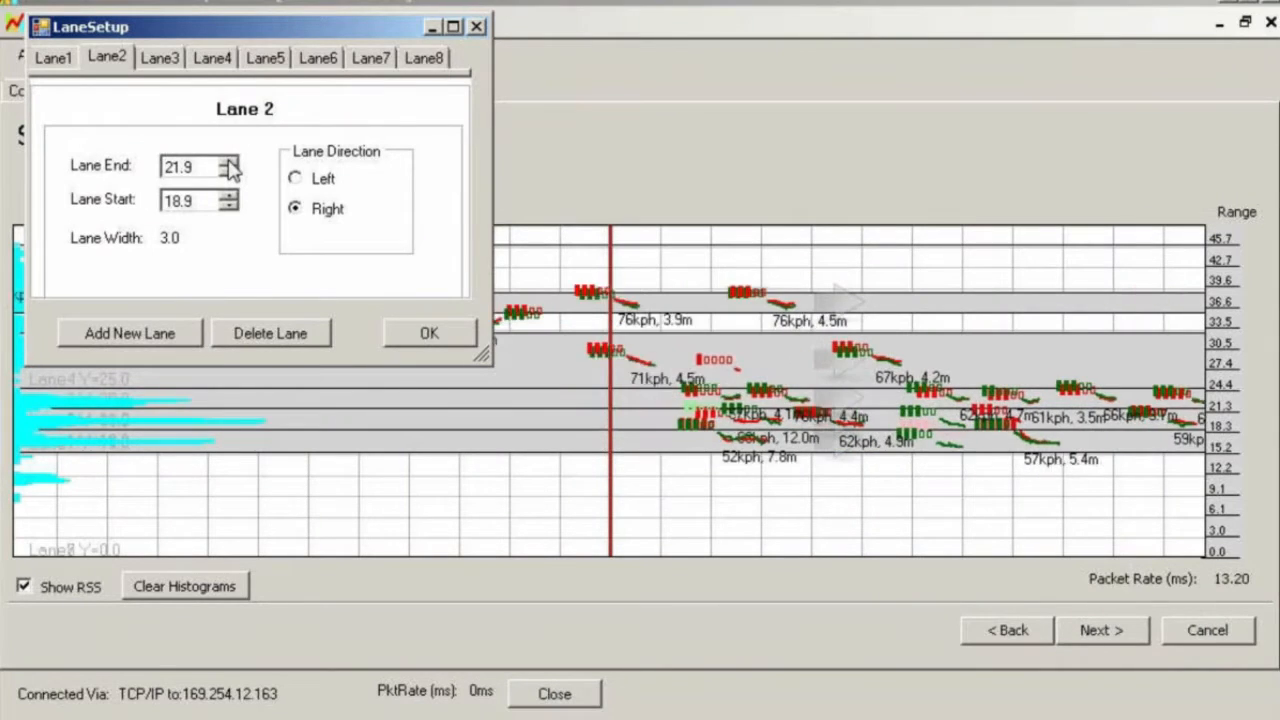
pyautogui.click(156, 62)
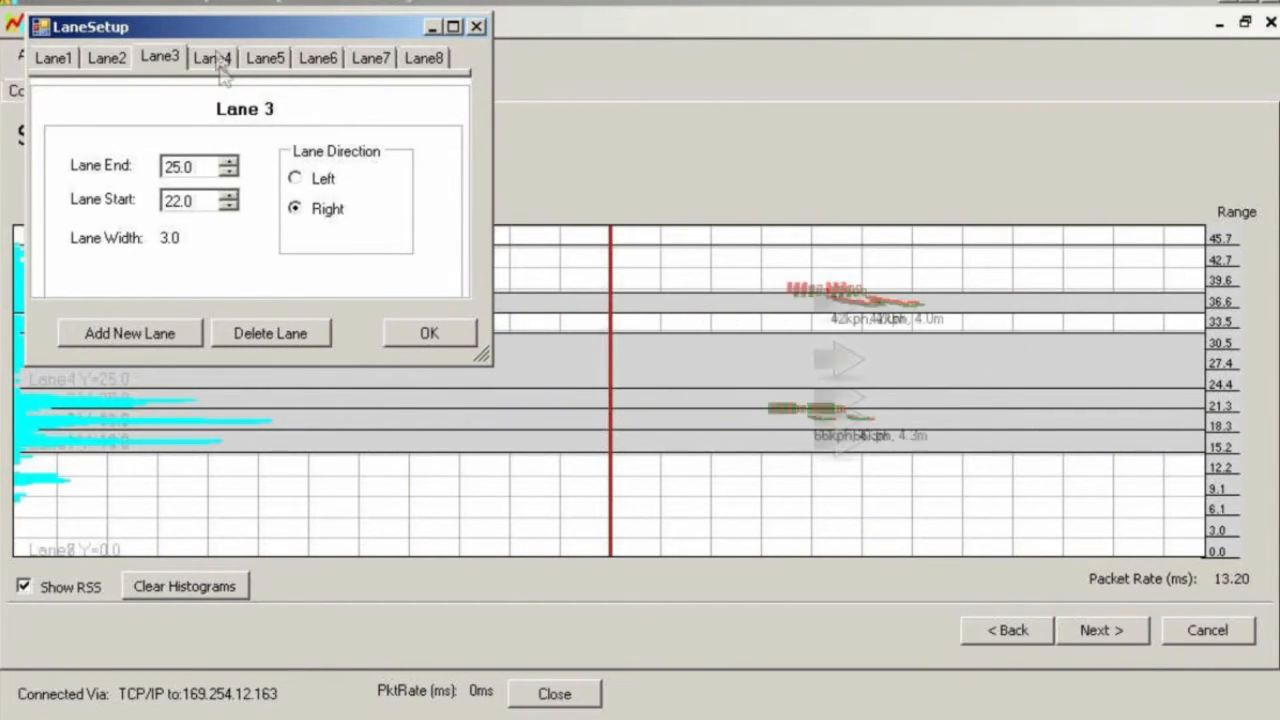
pyautogui.click(212, 62)
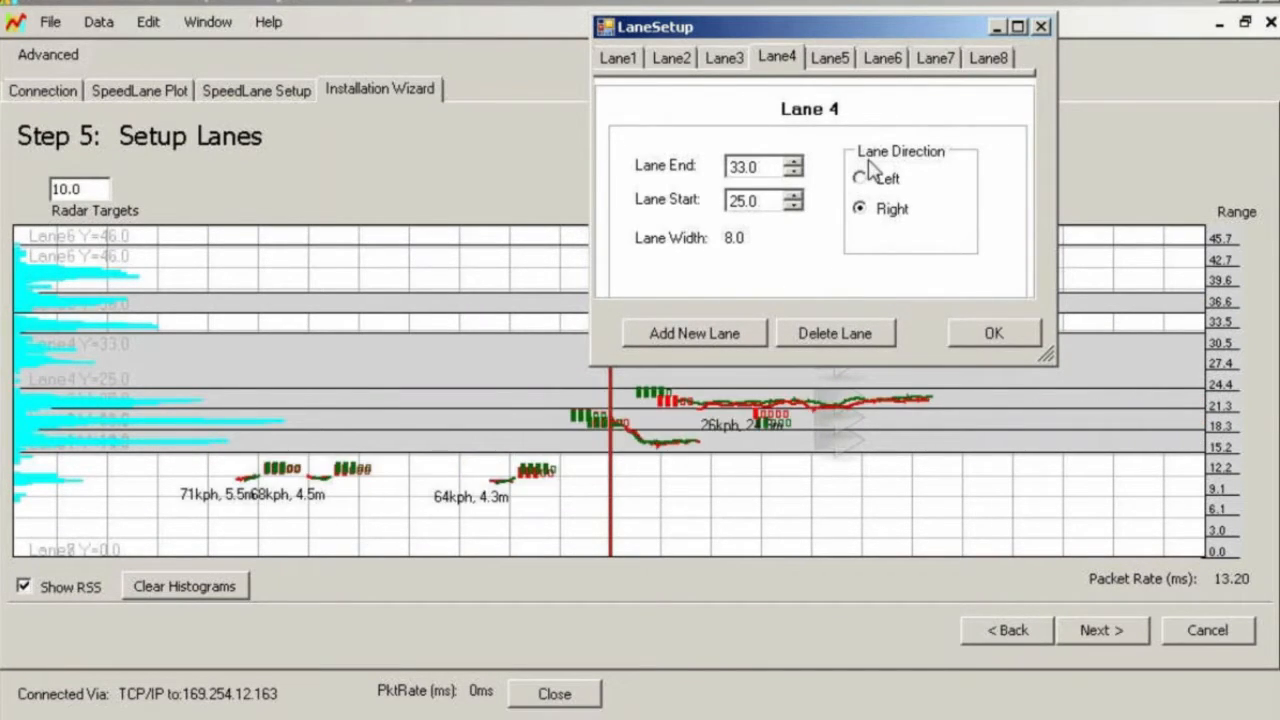
# - Set Lane 4 to Left direction and narrow it to 27.9–32.5 m
pyautogui.click(860, 178)
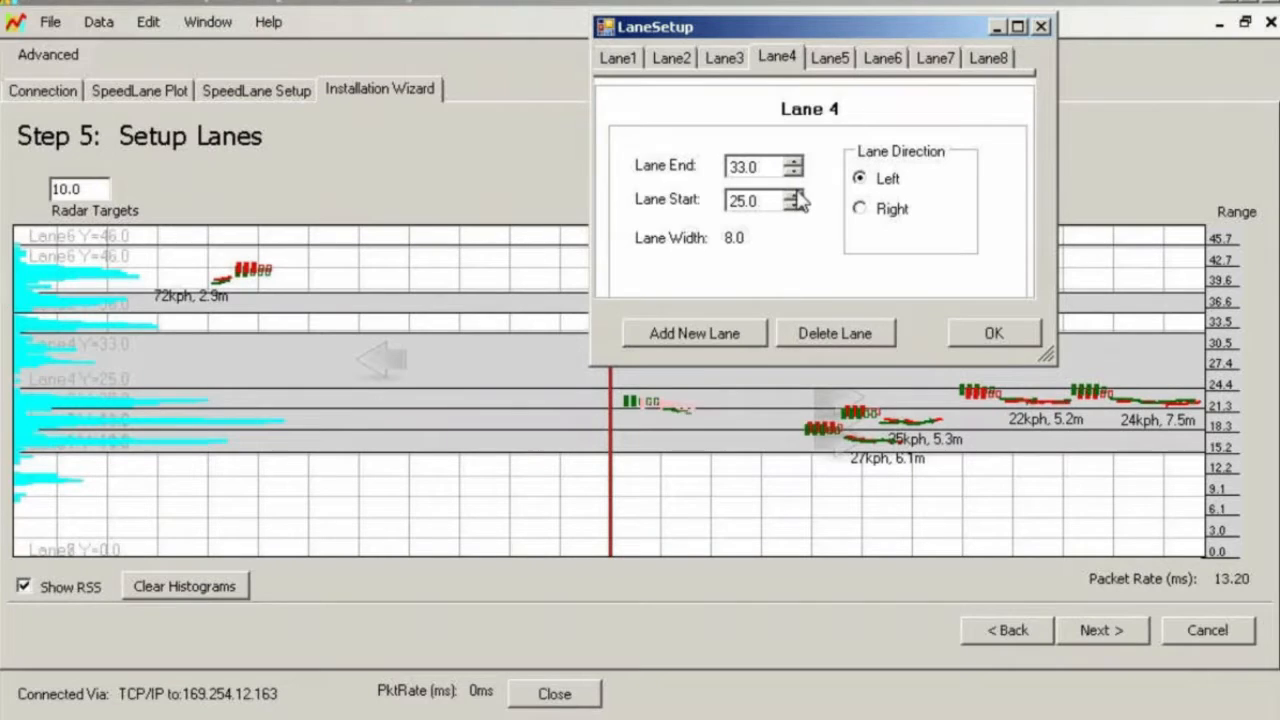
pyautogui.click(788, 196)
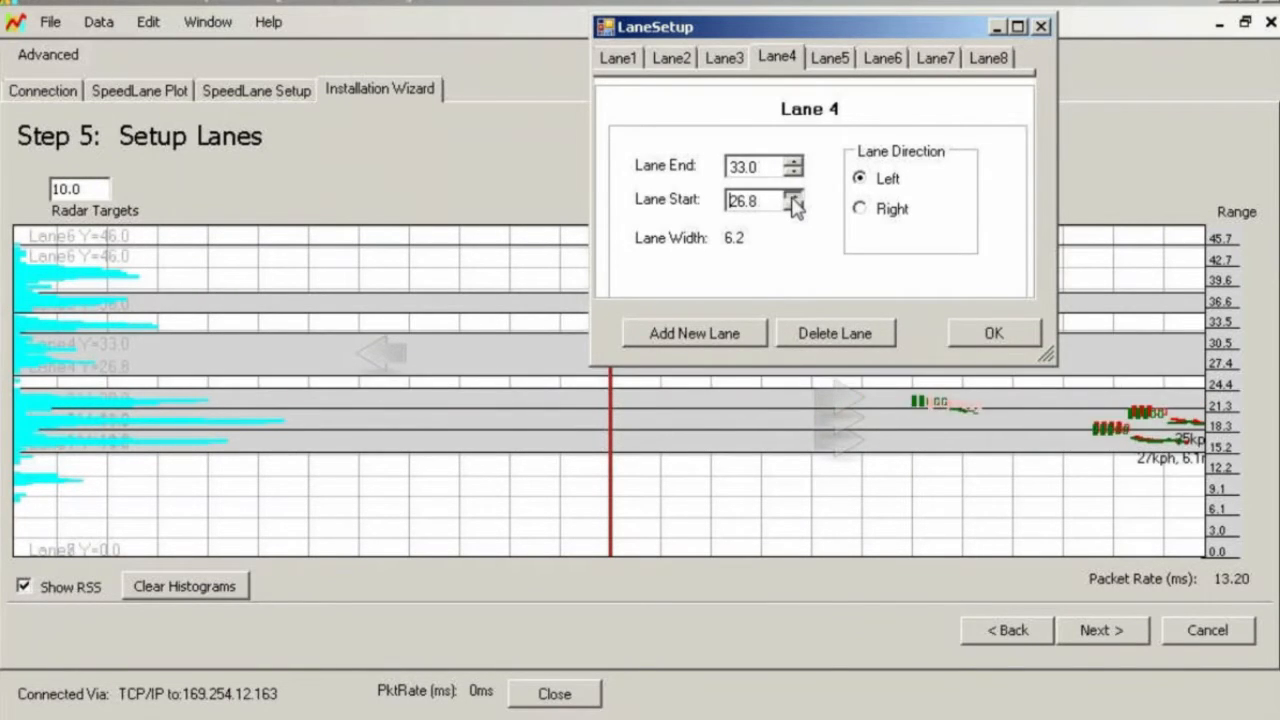
pyautogui.click(792, 192)
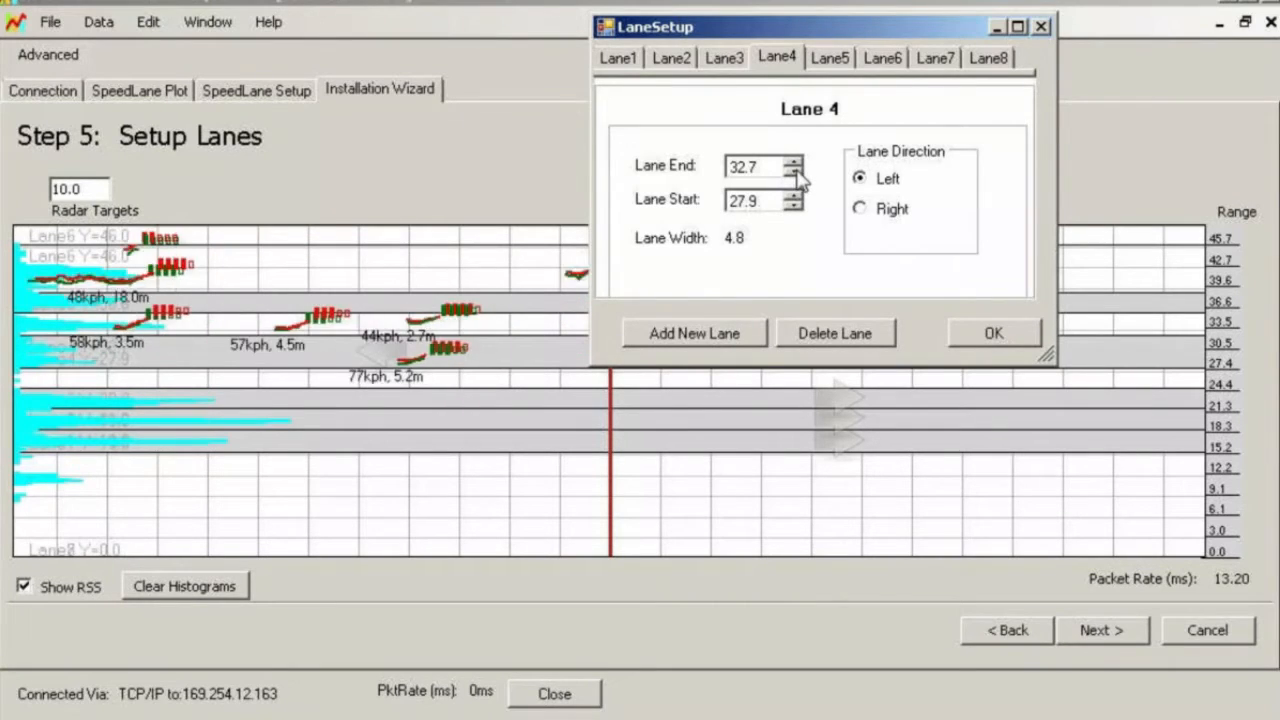
pyautogui.click(792, 172)
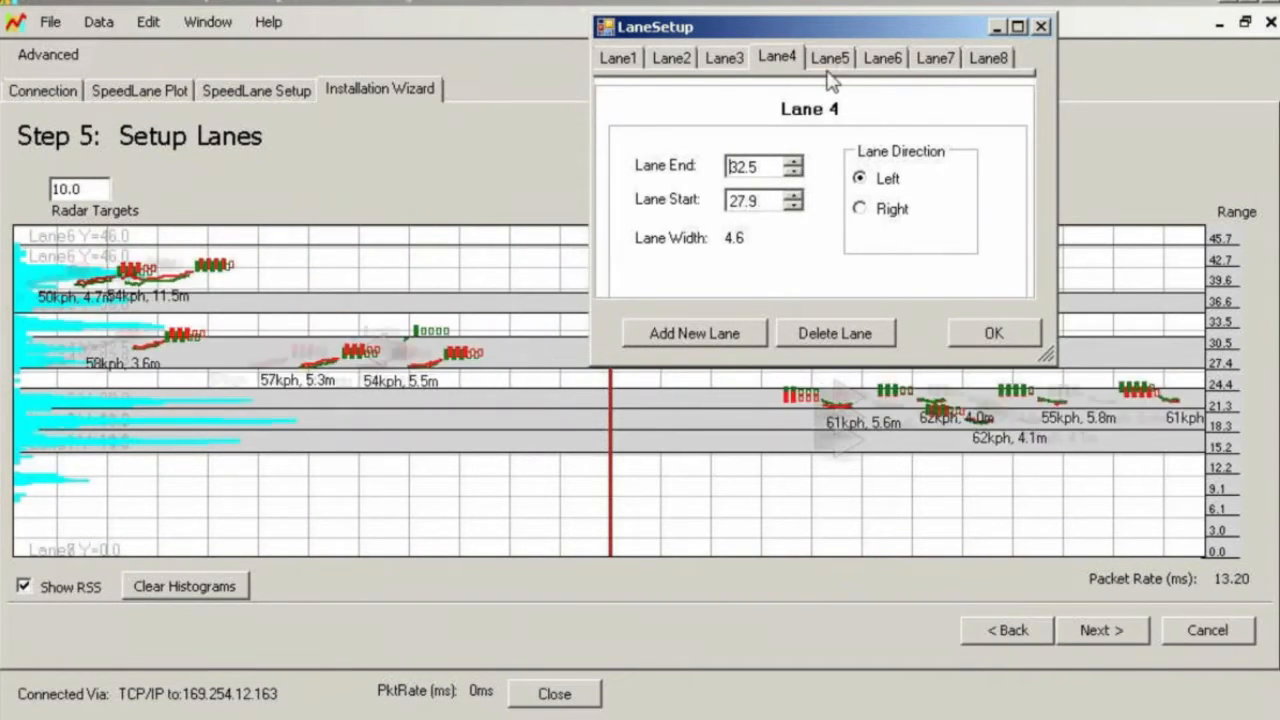
pyautogui.click(830, 58)
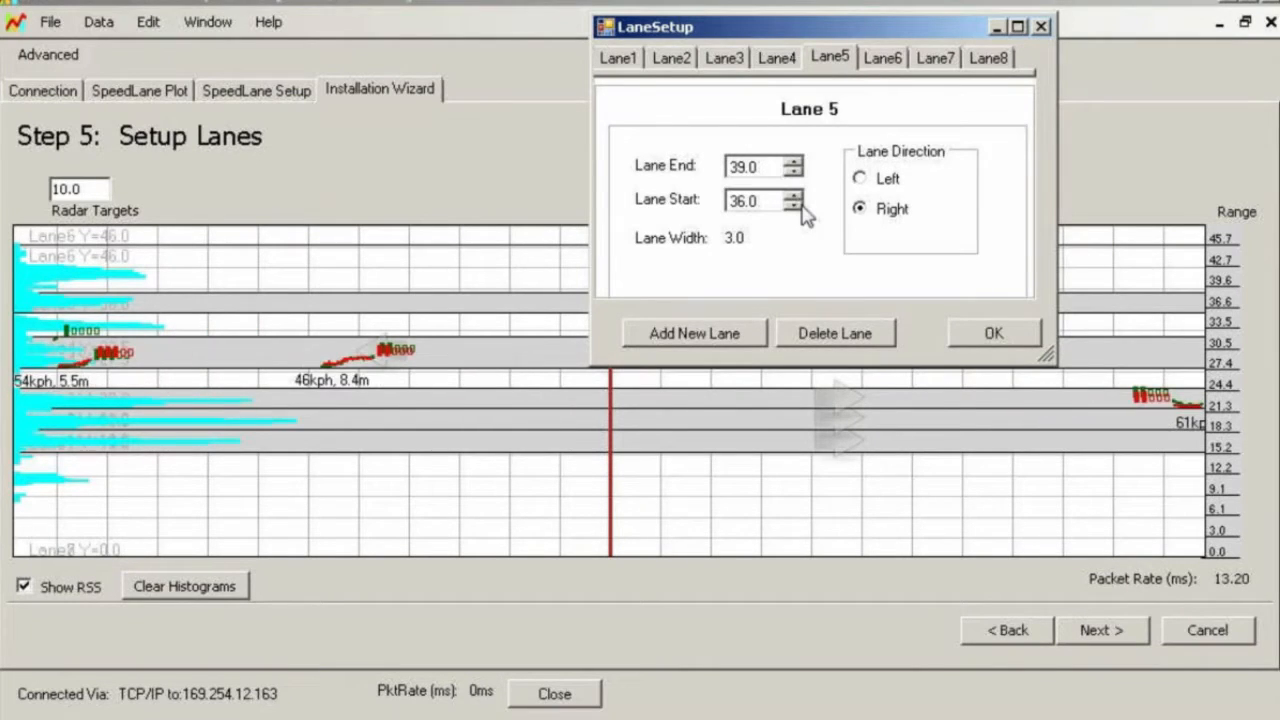
# - Set Lane 5 left-bound spanning 32.5–36.5 and Lane 6 starting at 35.9, then accept the lane layout
pyautogui.click(860, 178)
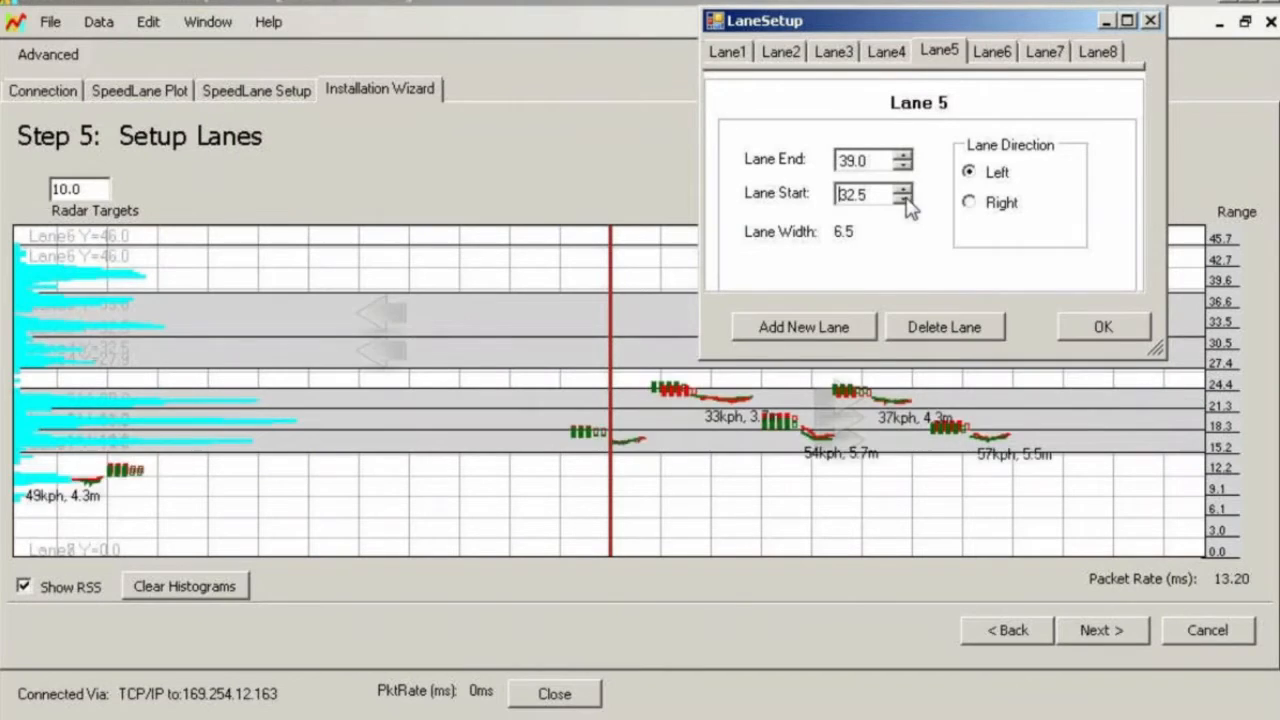
pyautogui.click(904, 164)
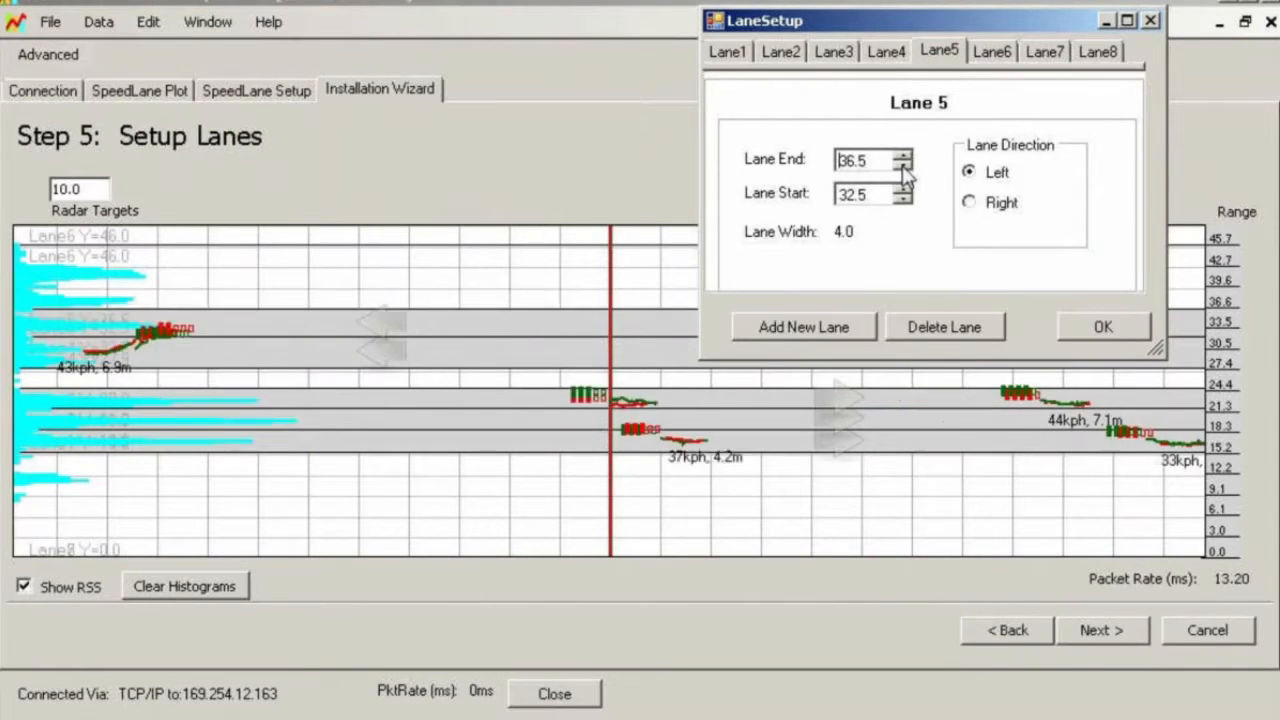
pyautogui.click(992, 50)
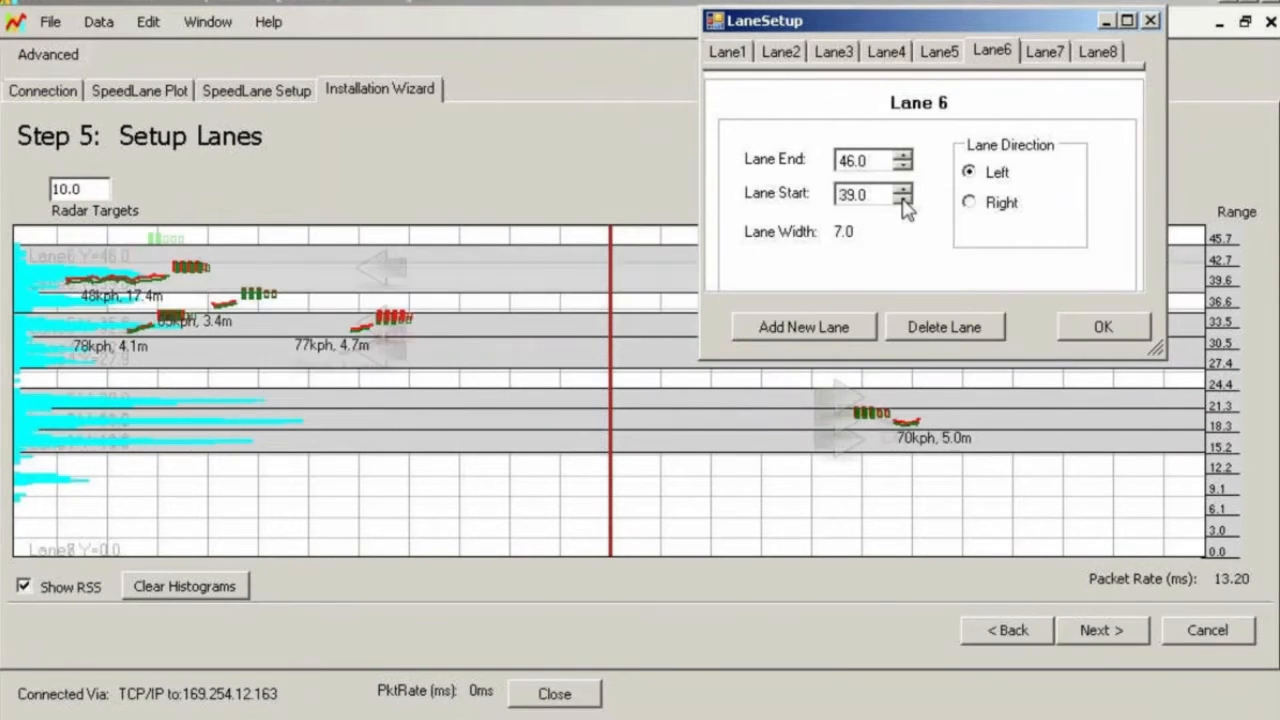
pyautogui.click(904, 198)
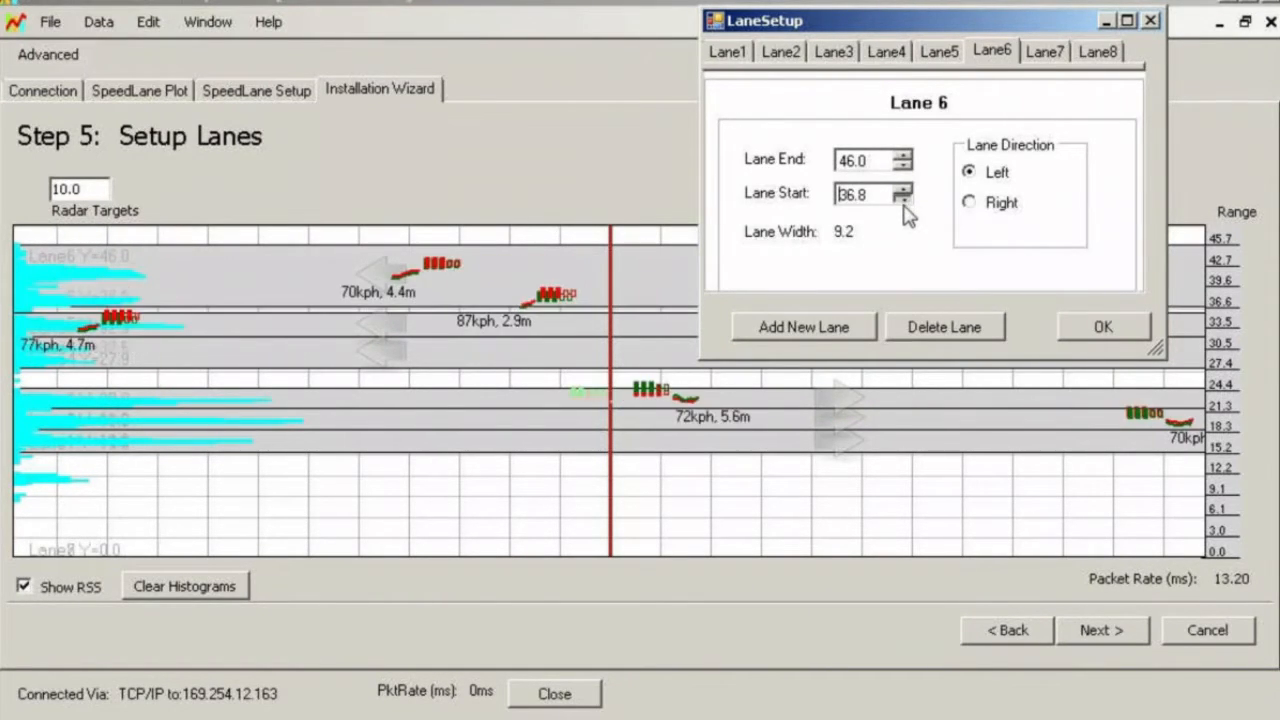
pyautogui.click(904, 200)
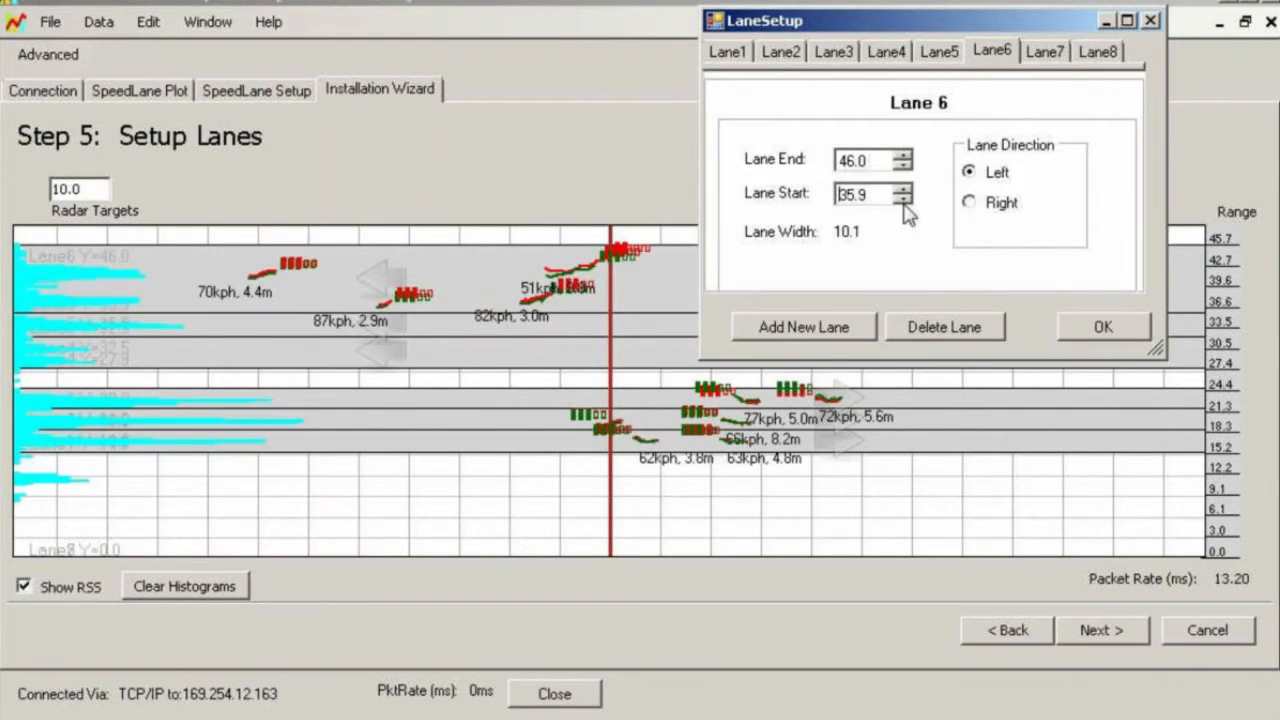
pyautogui.click(904, 200)
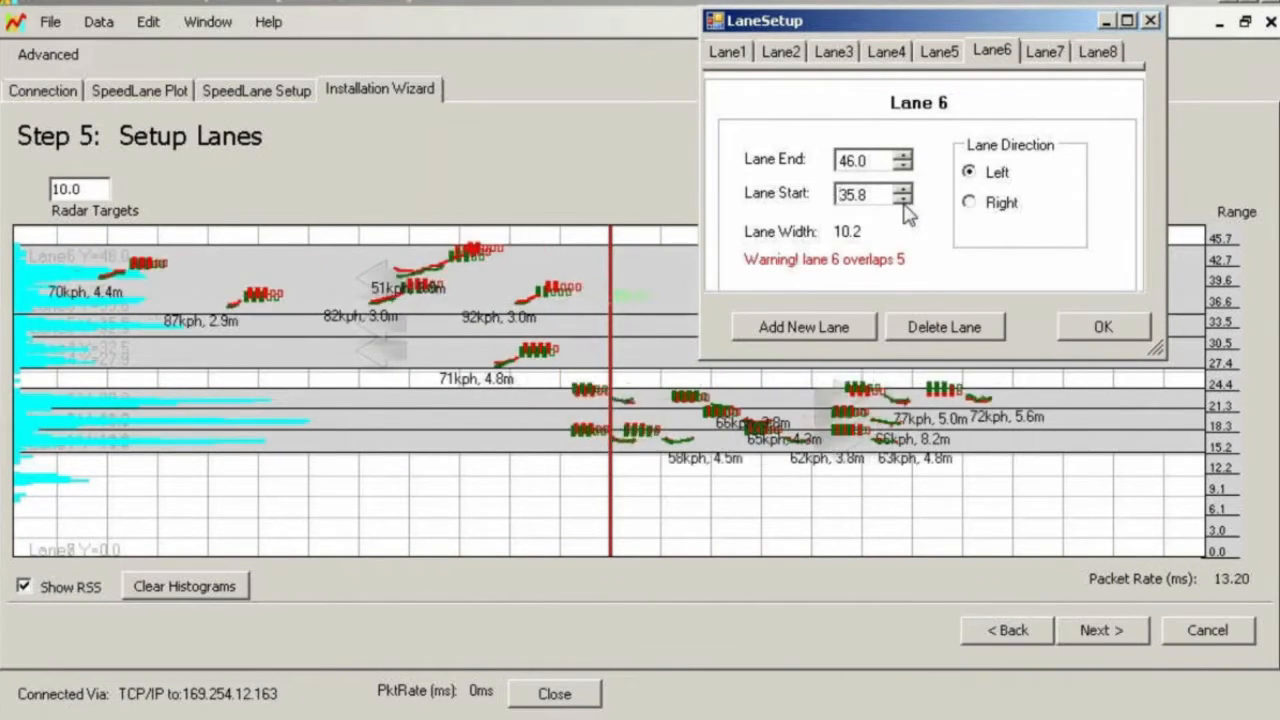
pyautogui.click(908, 188)
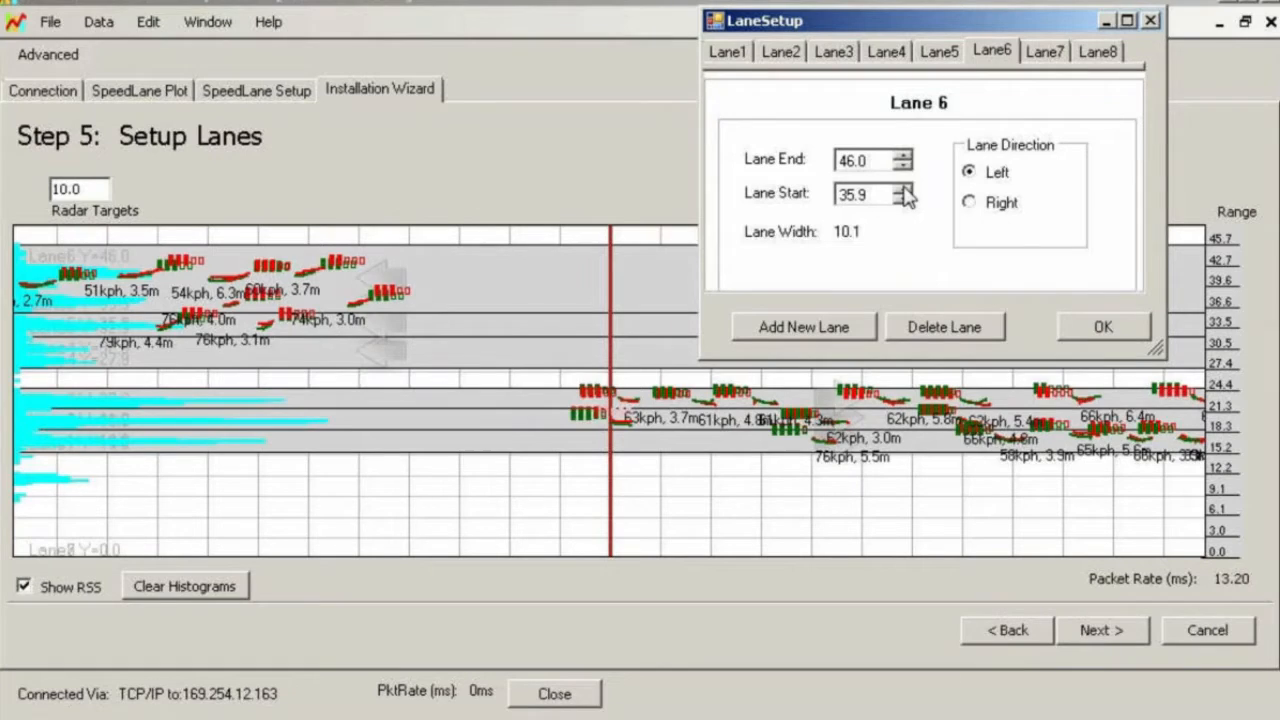
pyautogui.click(904, 164)
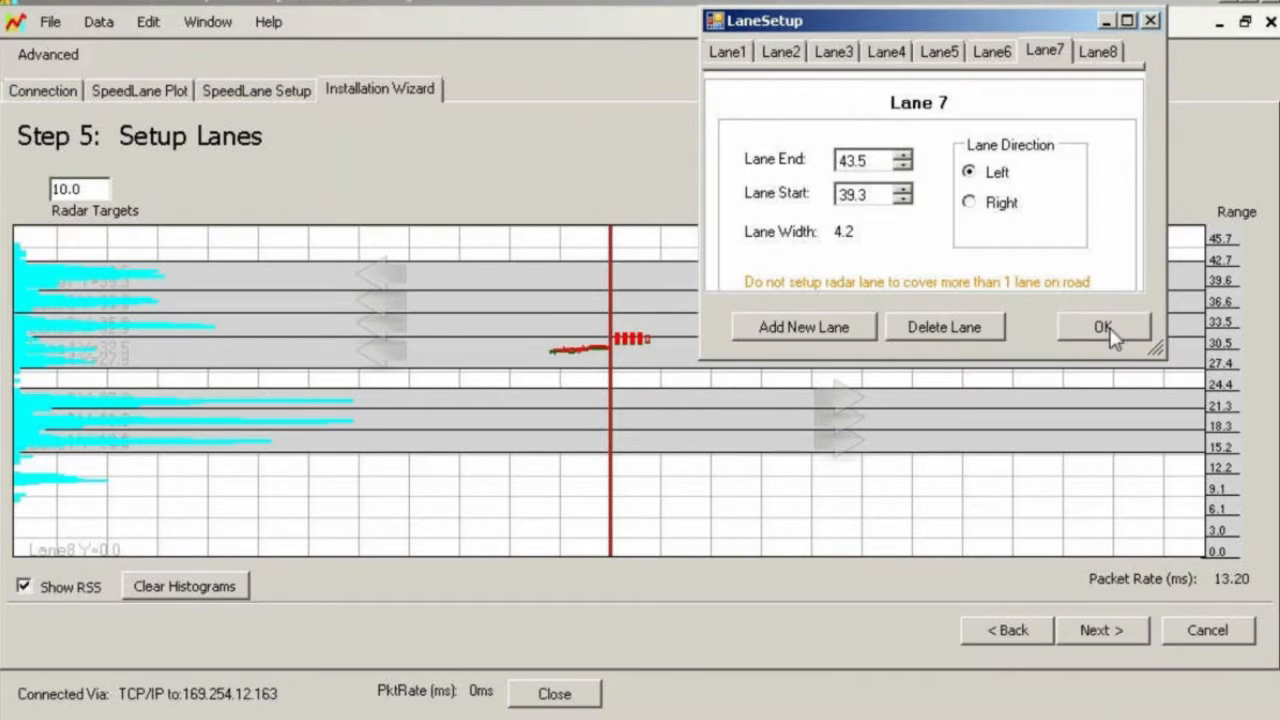
pyautogui.click(1112, 328)
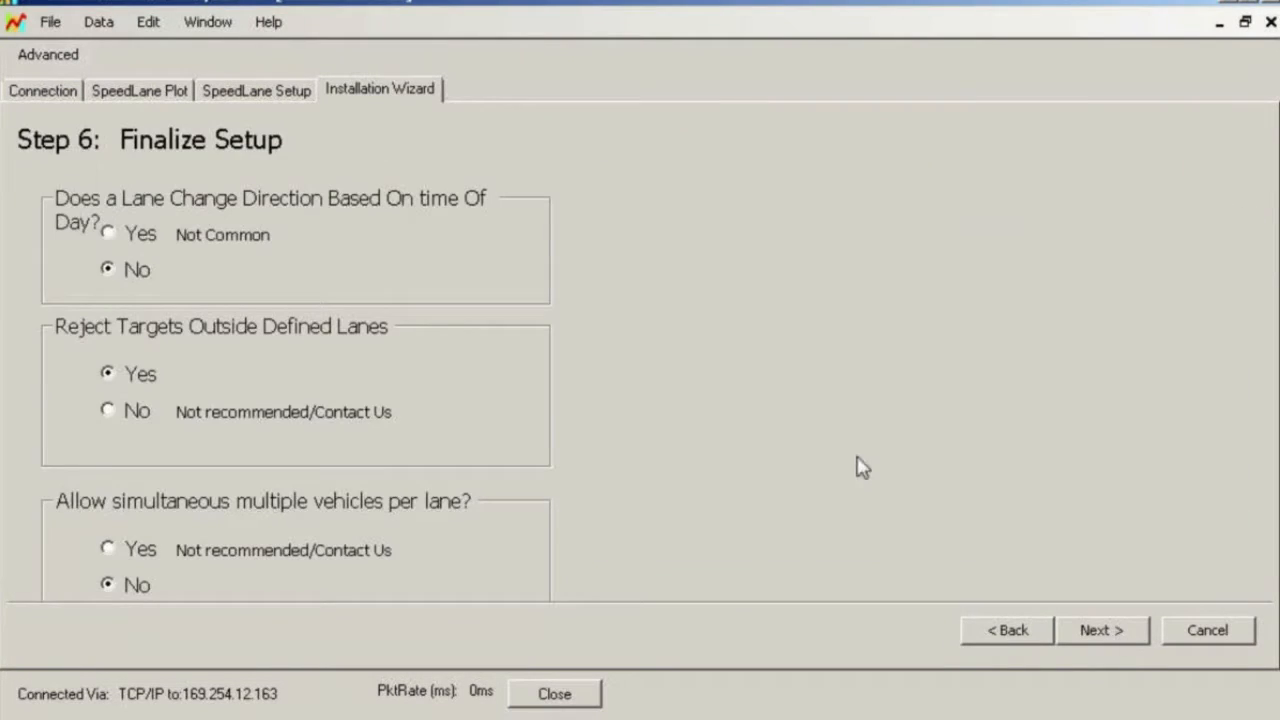
pyautogui.moveTo(268, 280)
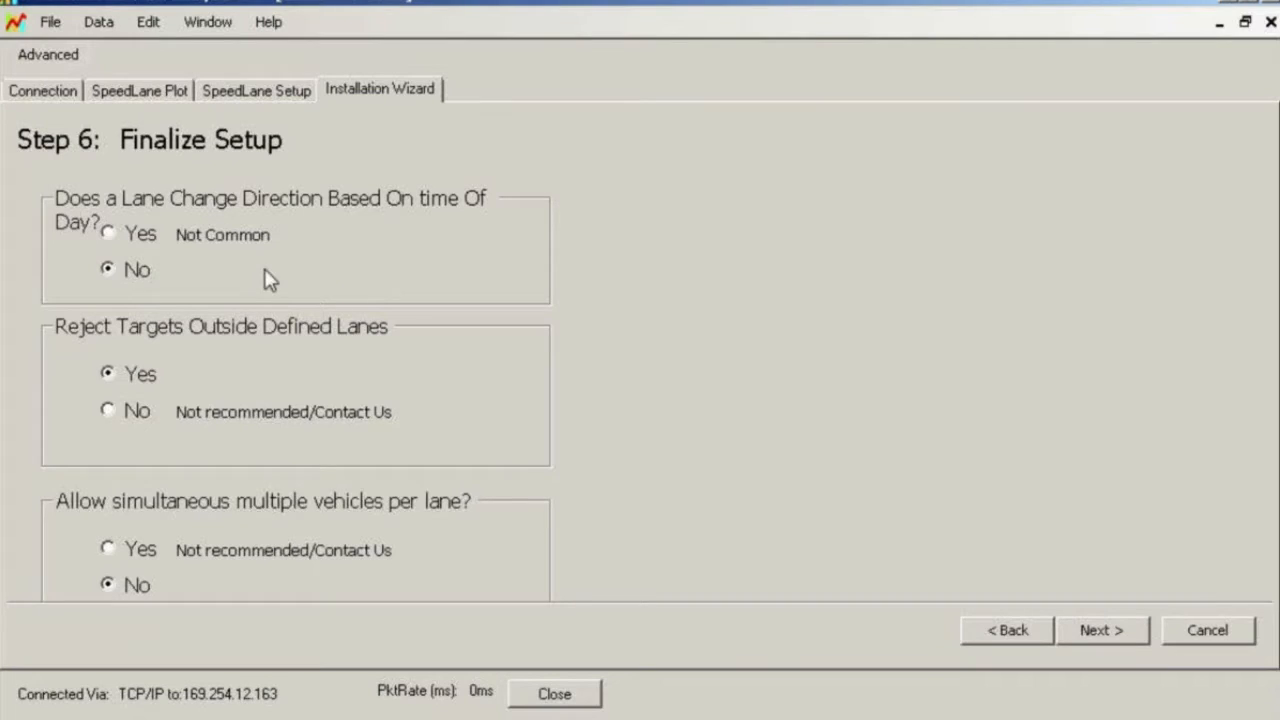
pyautogui.moveTo(1116, 632)
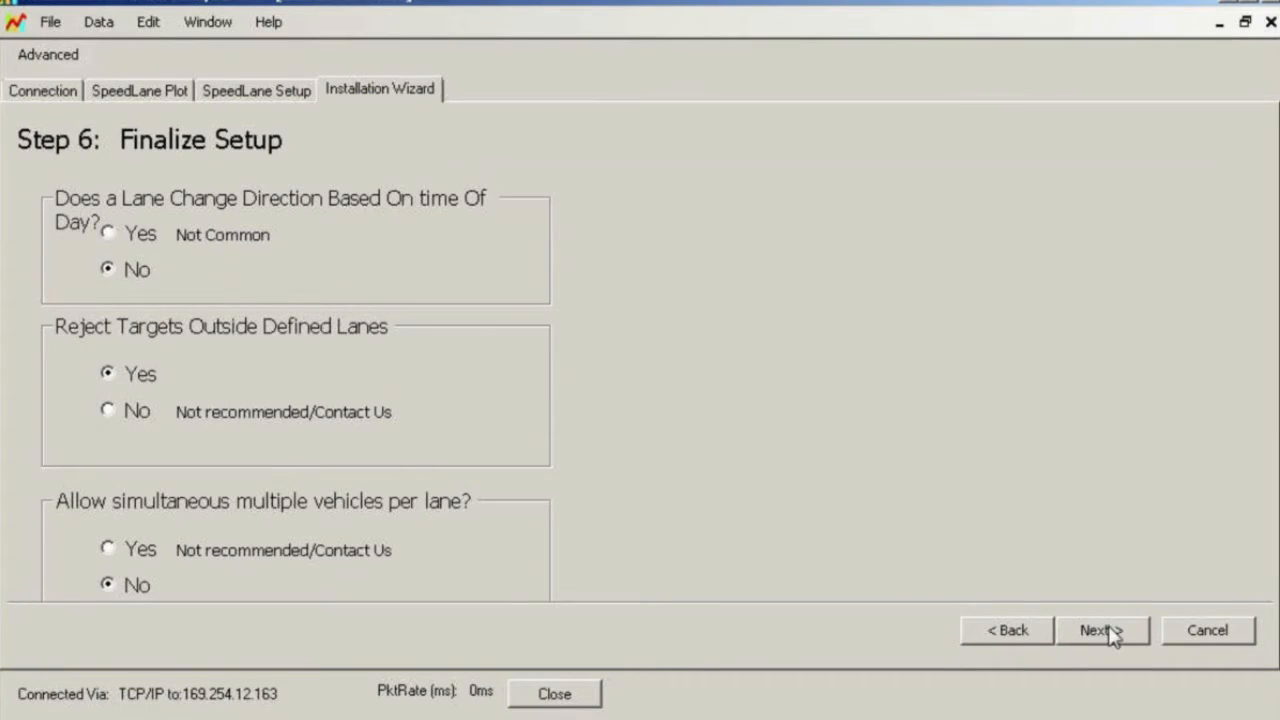
# - Keep the Step 6 Finalize Setup defaults and finish the installation wizard
pyautogui.click(1112, 632)
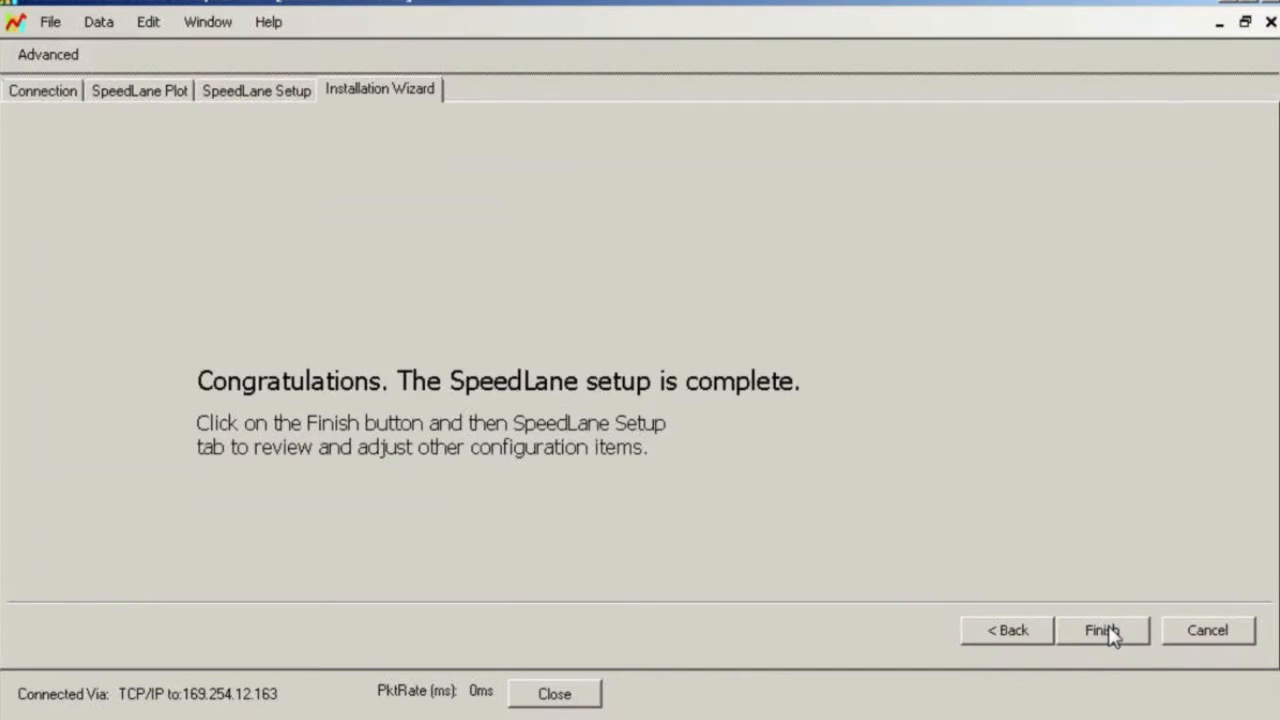
pyautogui.click(1098, 632)
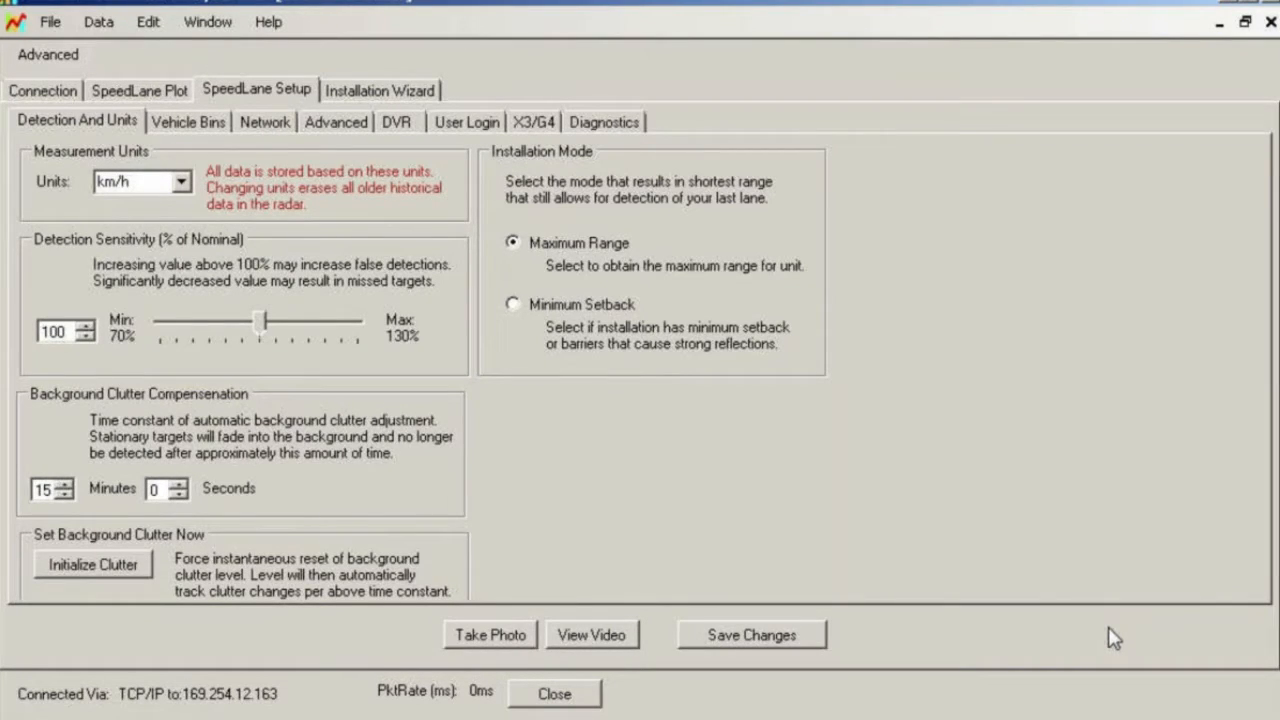
pyautogui.moveTo(778, 474)
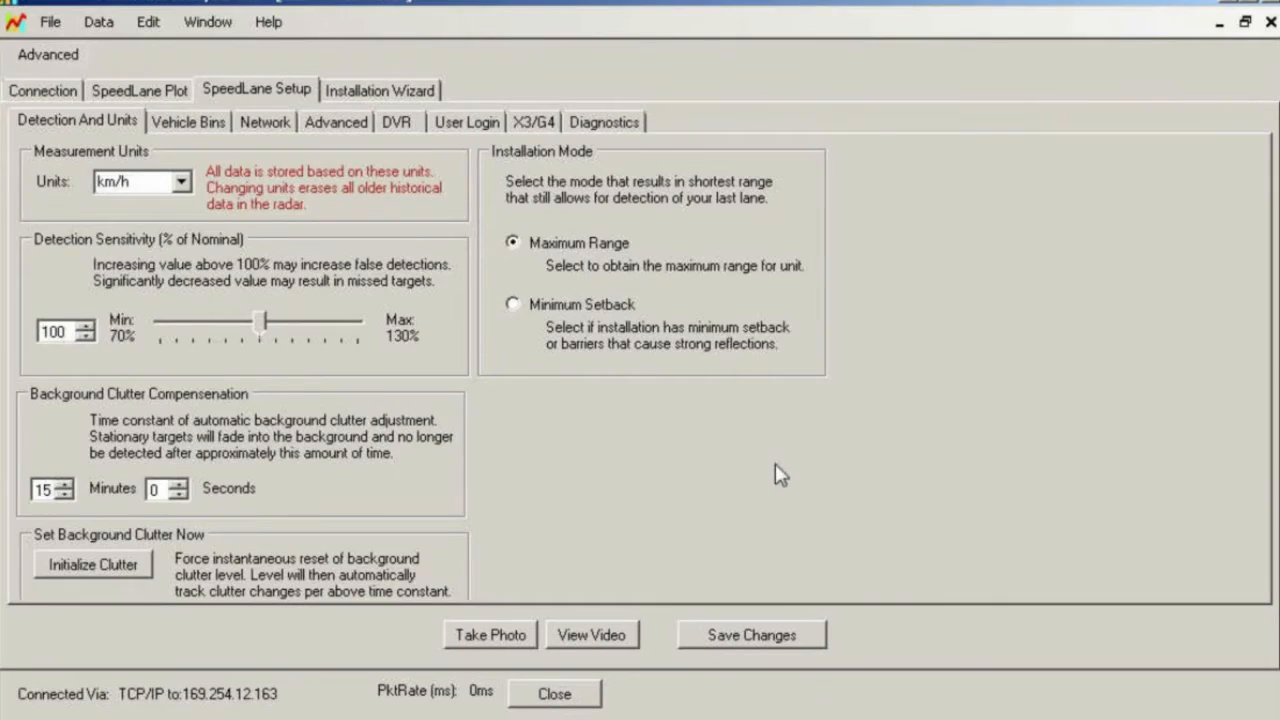
# - In Vehicle Bins, limit classes to 1–5 with Class 5 ending at 33 m, Class 6 disabled
pyautogui.click(188, 122)
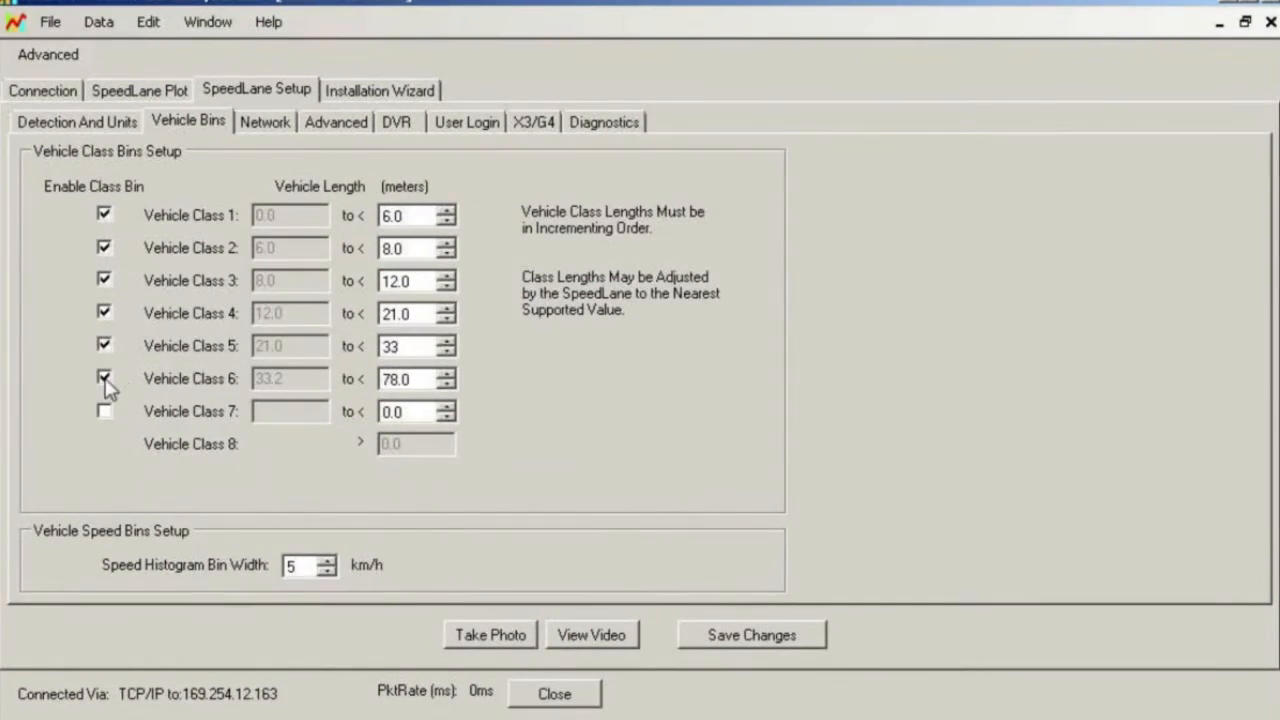
pyautogui.click(104, 382)
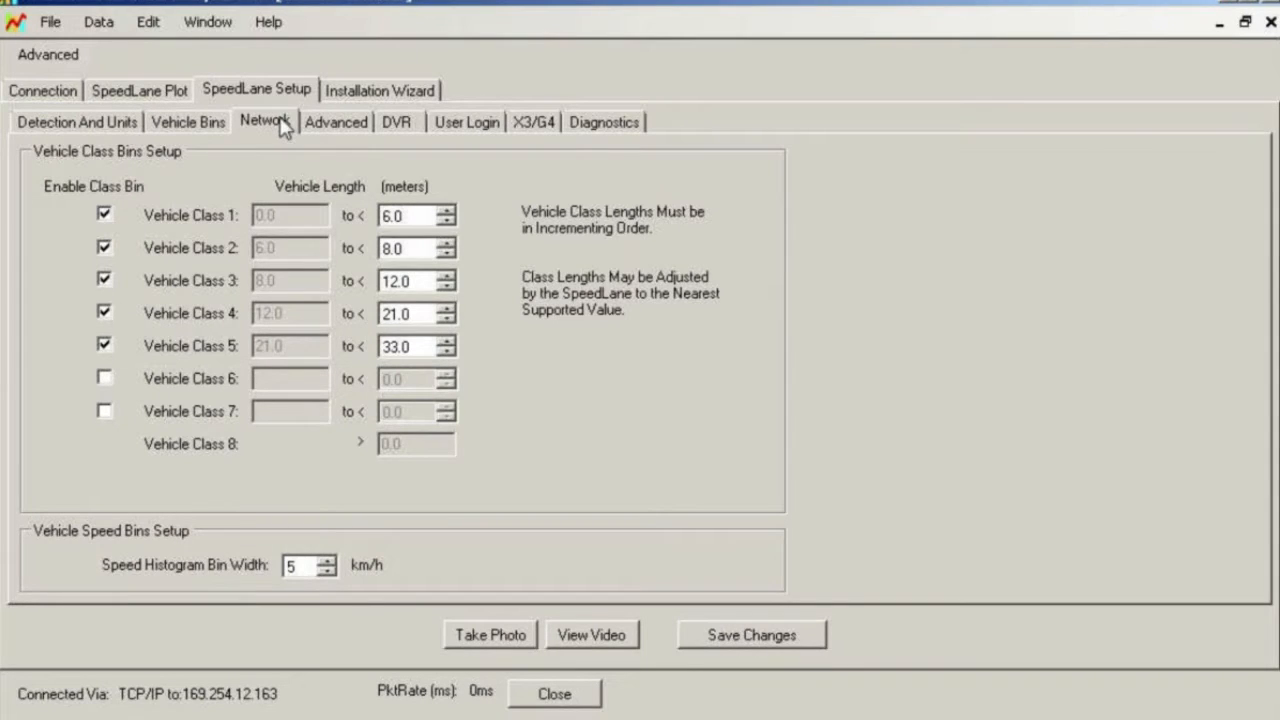
# - Enter 335 as the server Customer ID in the Network settings, replacing 1
pyautogui.click(264, 122)
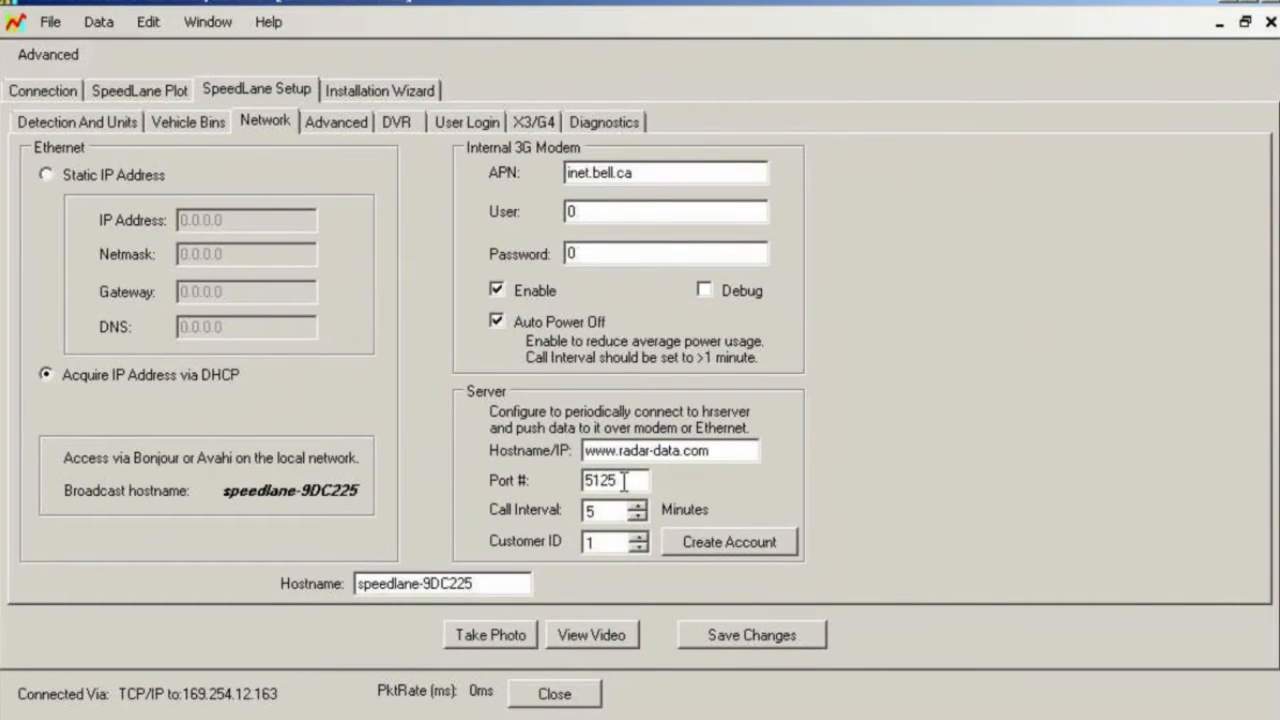
pyautogui.click(602, 542)
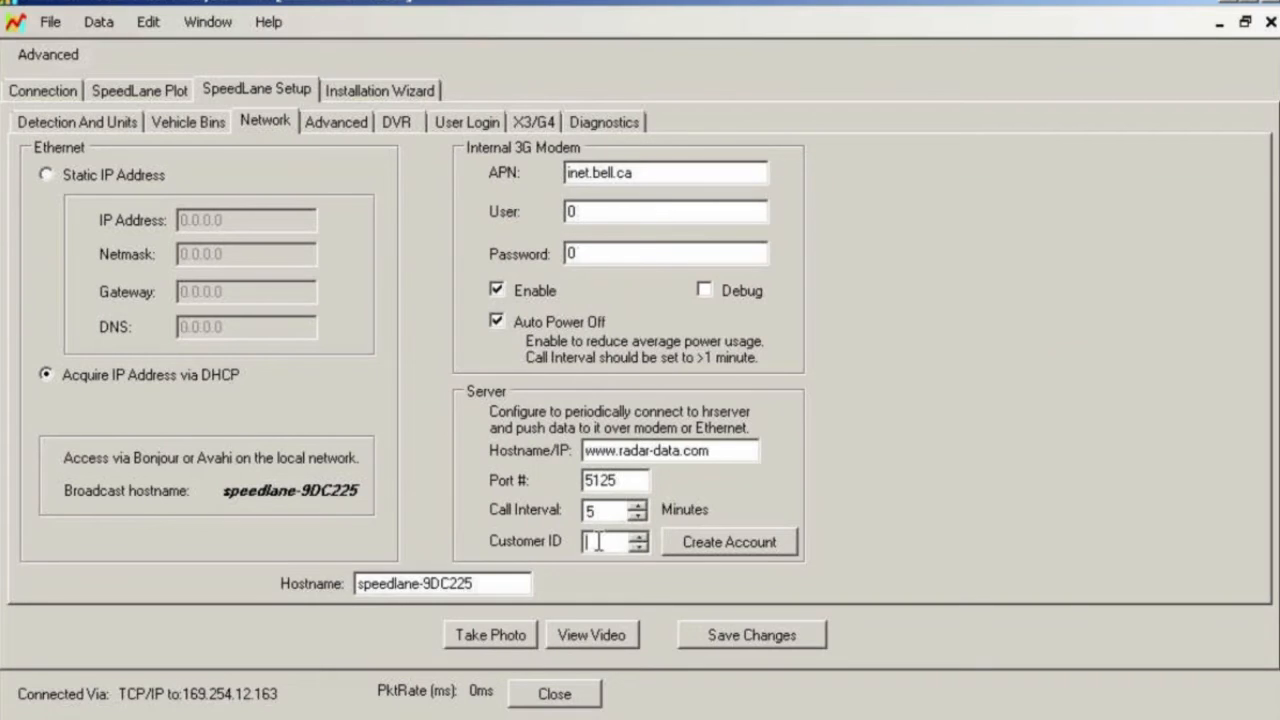
pyautogui.write('335')
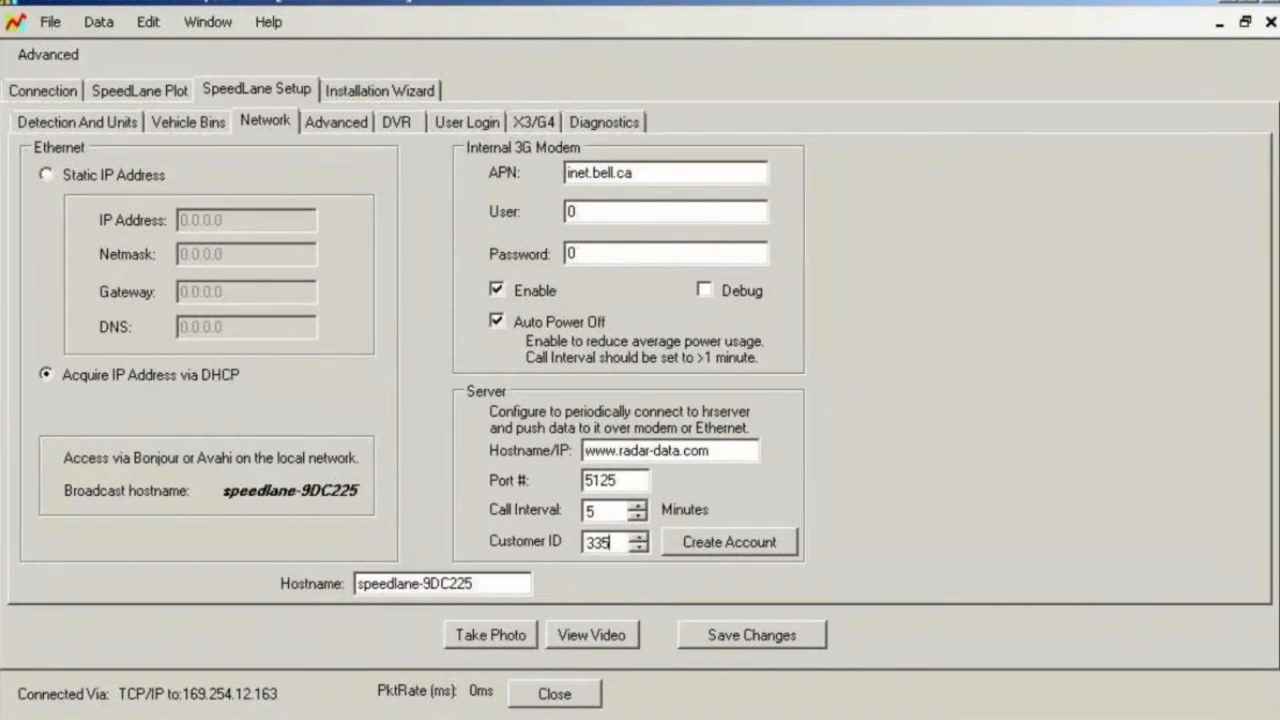